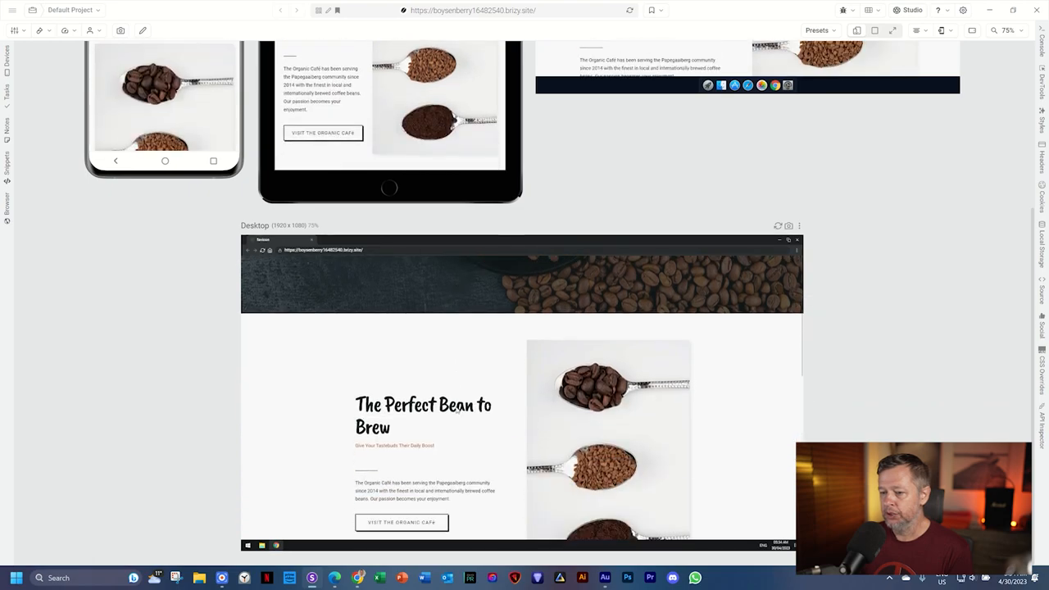
# Step: Scroll through the device previews of the coffee shop page before returning to the editor
pyautogui.scroll(-3)
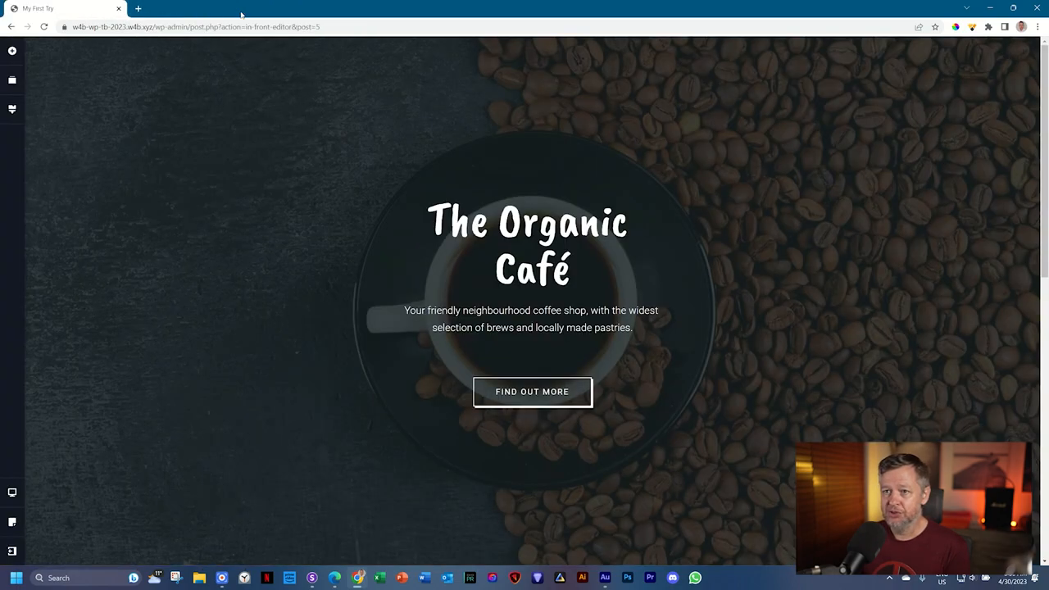
# Step: Insert an empty block after The Perfect Bean to Brew section via Add a New Block
pyautogui.scroll(-3)
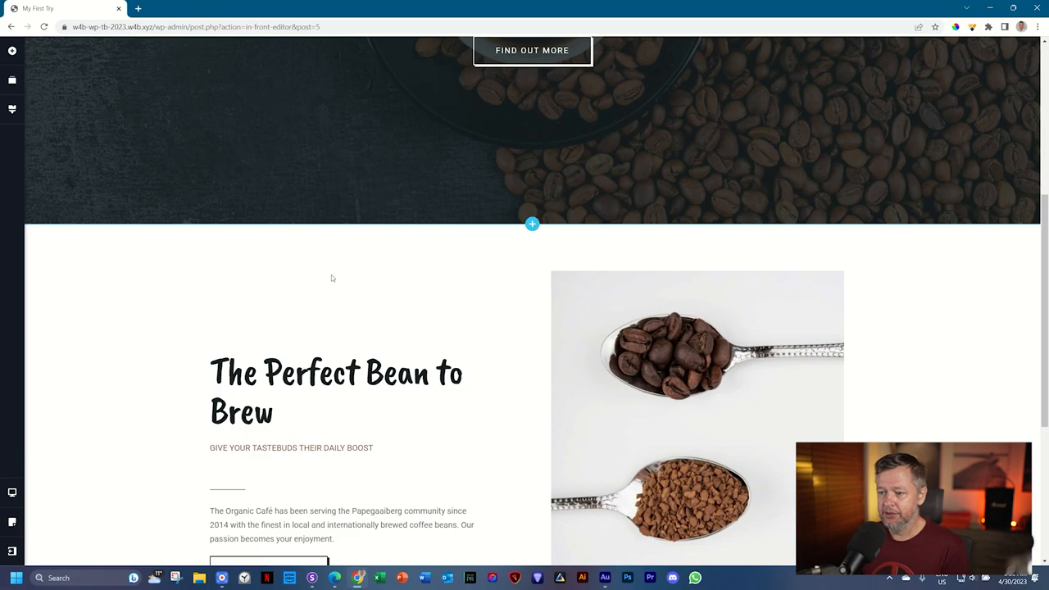
pyautogui.scroll(-3)
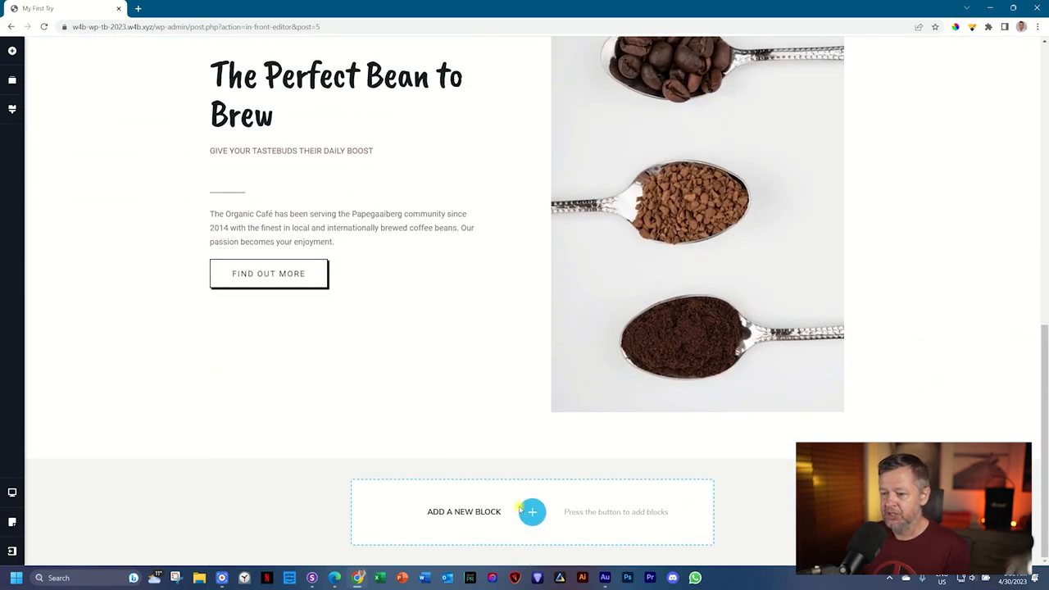
pyautogui.click(531, 511)
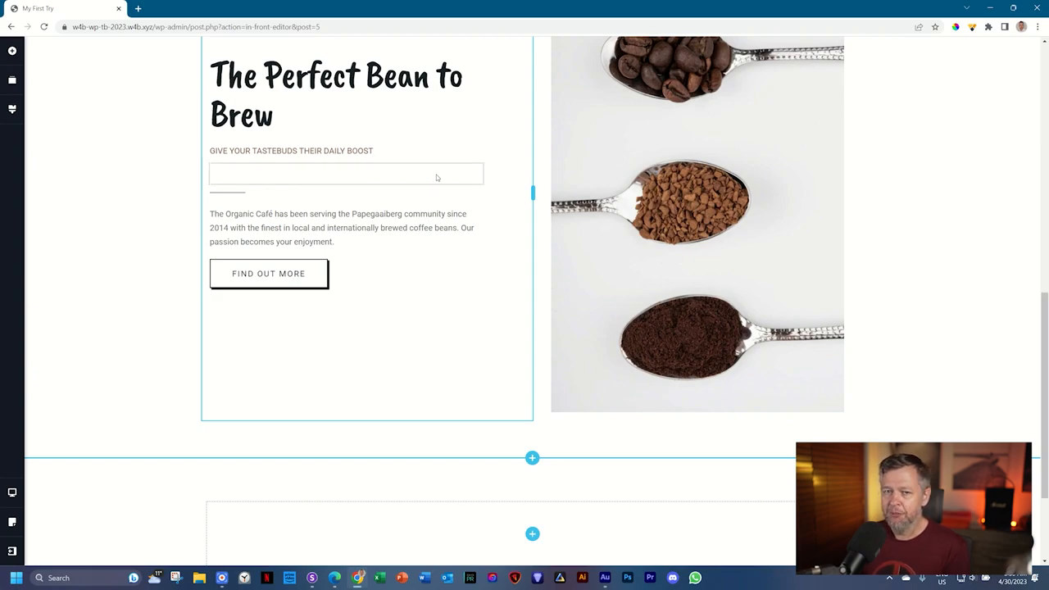
pyautogui.scroll(-3)
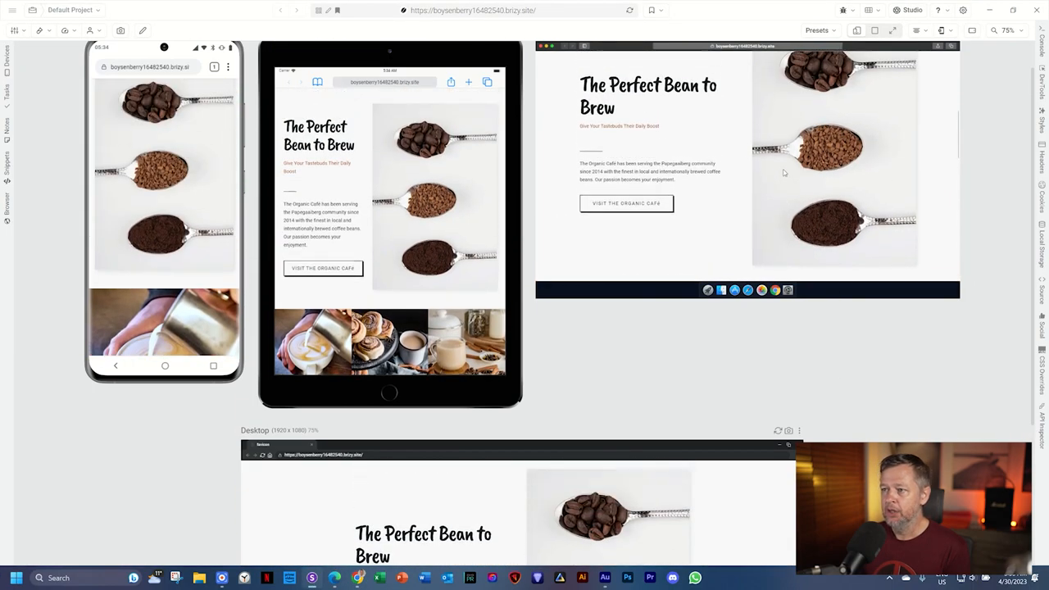
pyautogui.moveTo(705, 156)
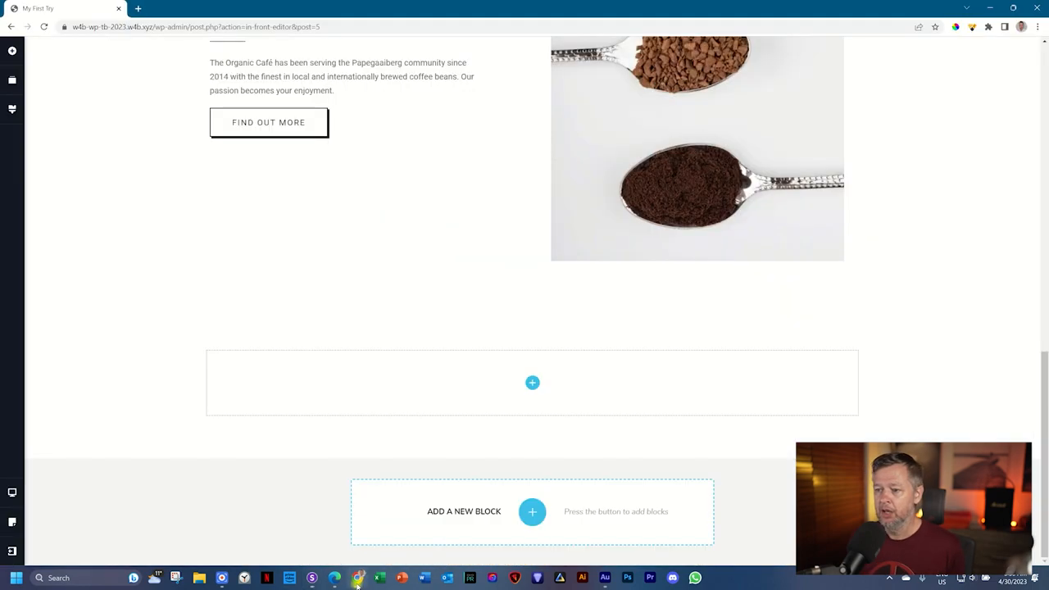
# Step: Add a third column so the empty block holds three columns
pyautogui.click(531, 382)
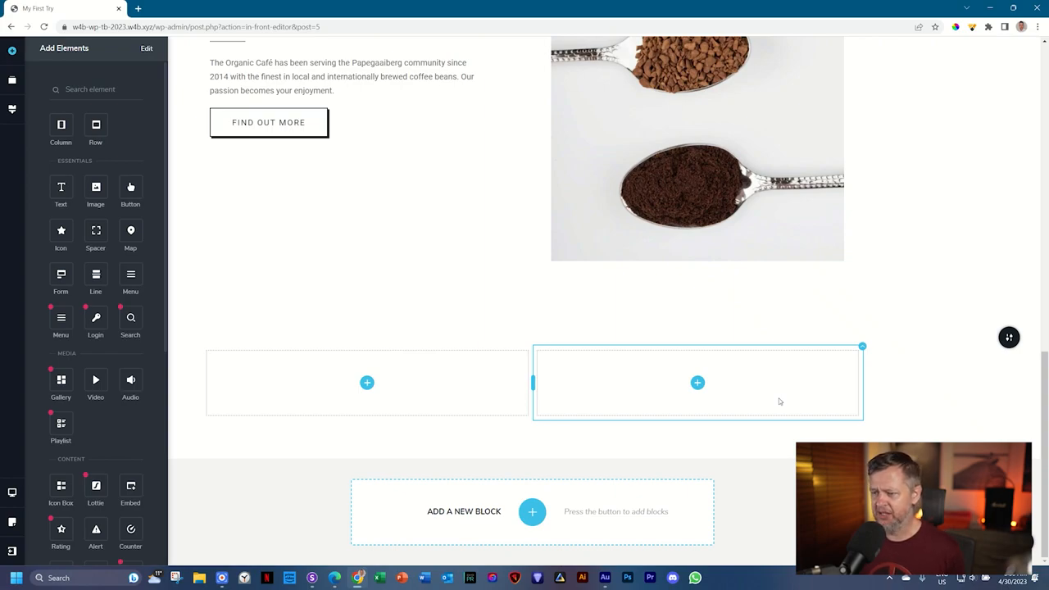
pyautogui.moveTo(573, 390)
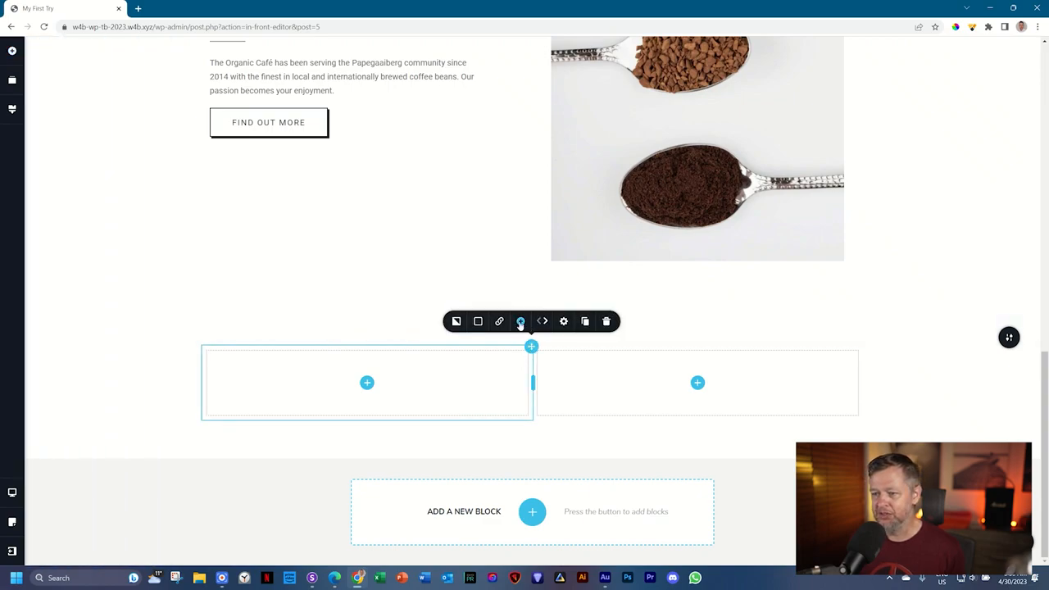
pyautogui.moveTo(521, 321)
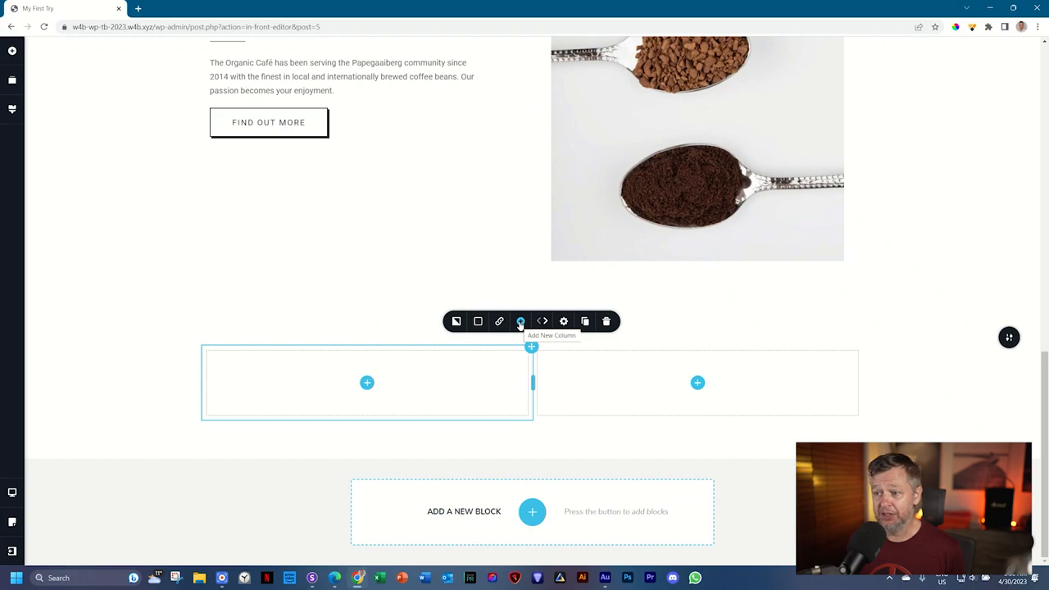
pyautogui.click(521, 322)
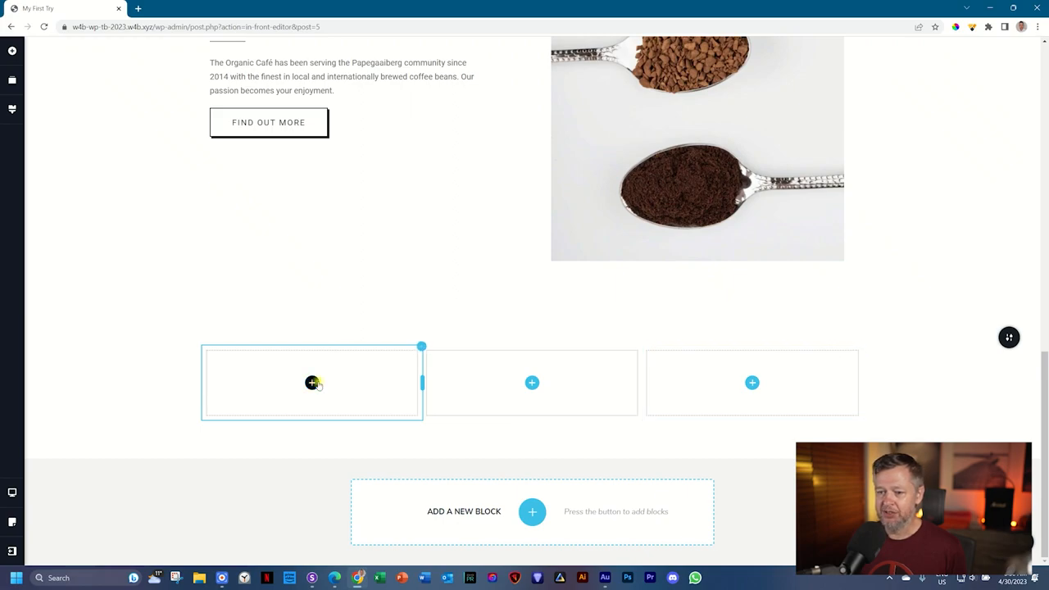
# Step: Place the latte art photo from the media library into the first column's image
pyautogui.click(311, 384)
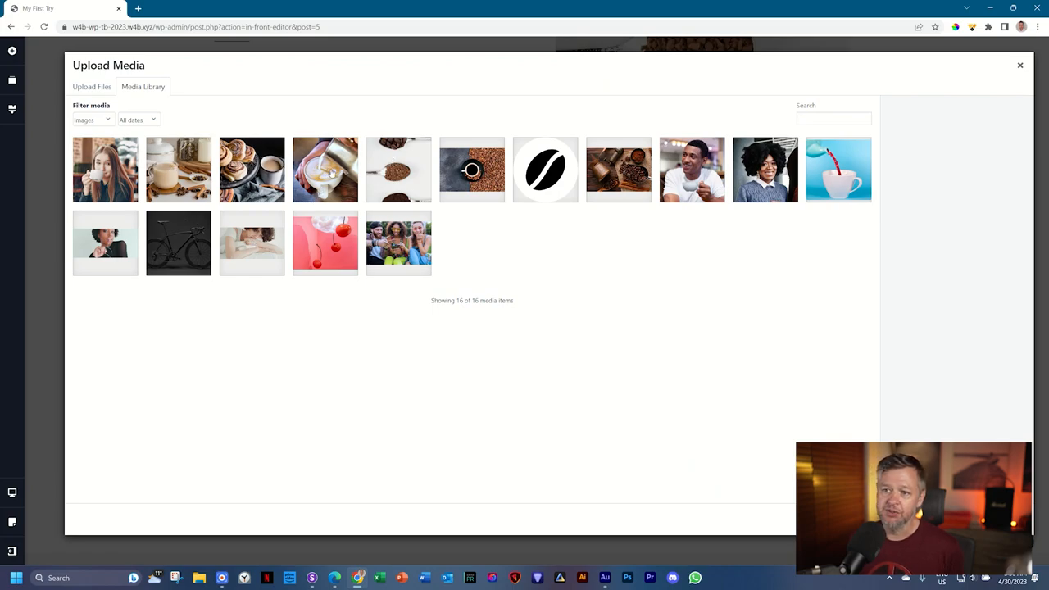
pyautogui.click(324, 169)
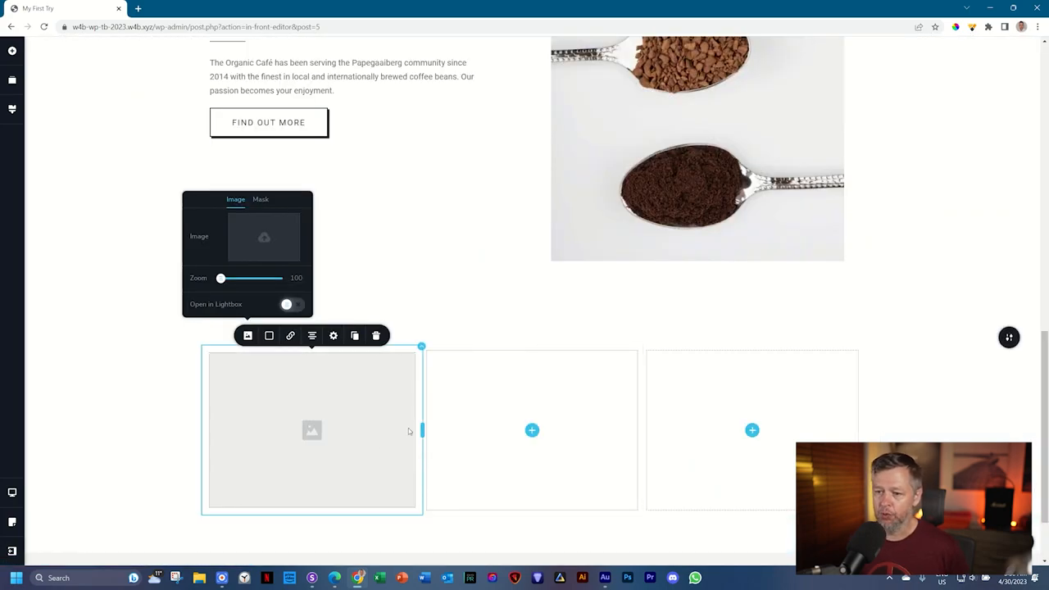
pyautogui.click(264, 236)
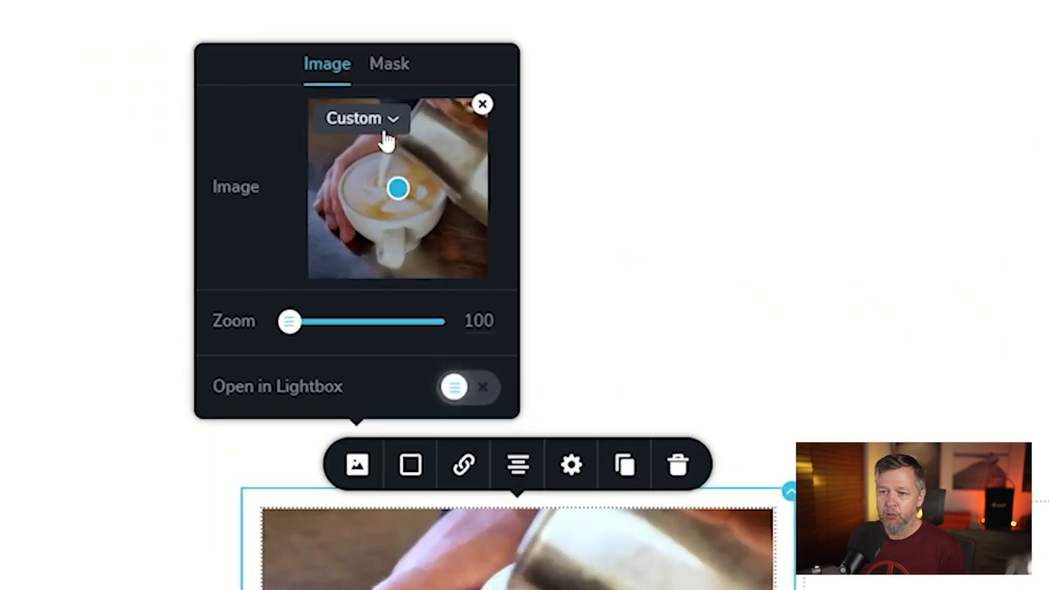
# Step: Change the latte art image size from Custom to Original
pyautogui.click(358, 118)
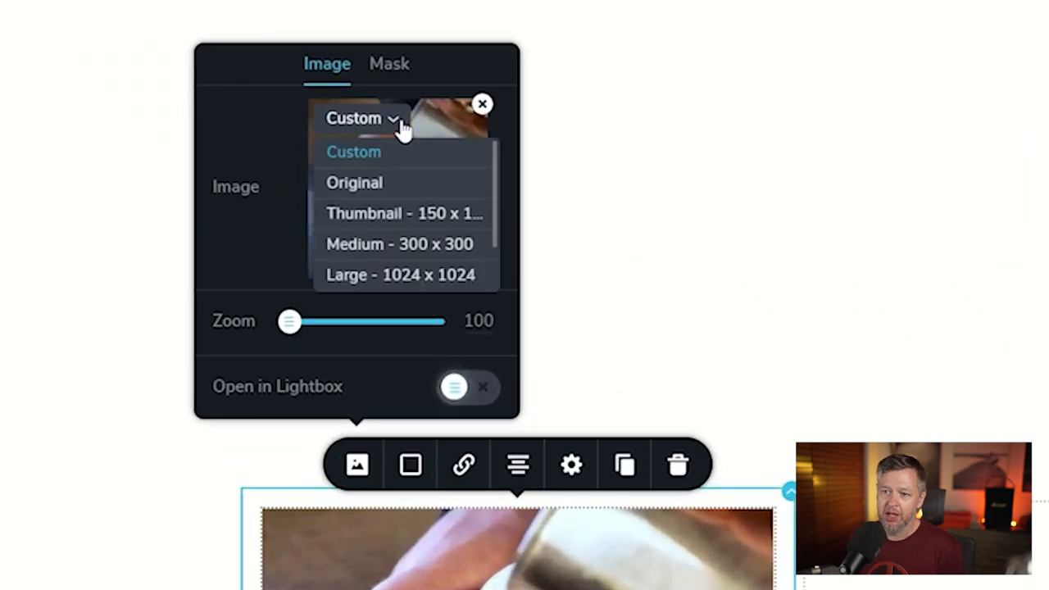
pyautogui.moveTo(380, 128)
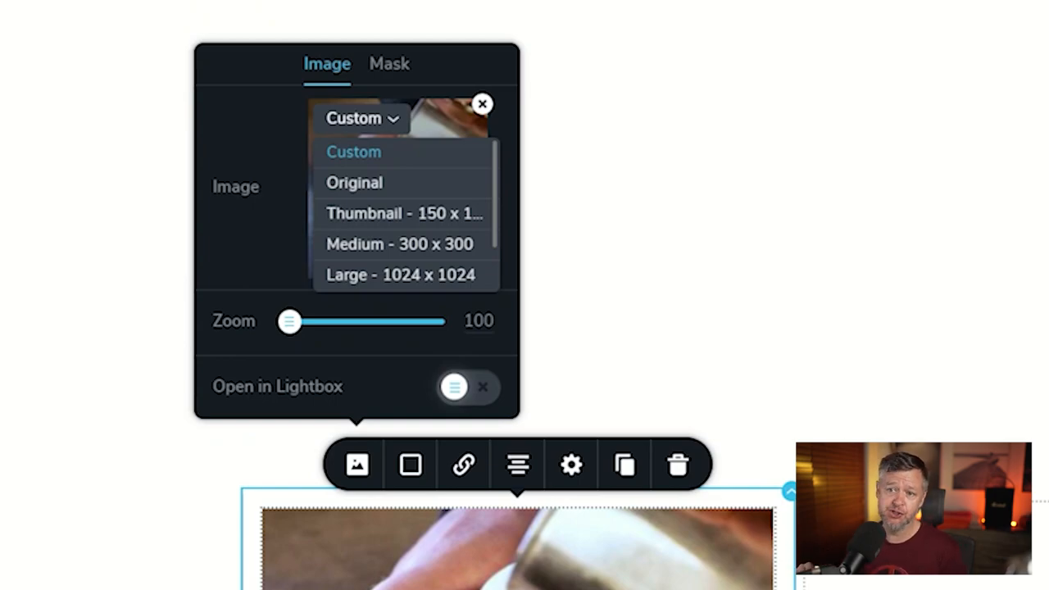
pyautogui.moveTo(344, 210)
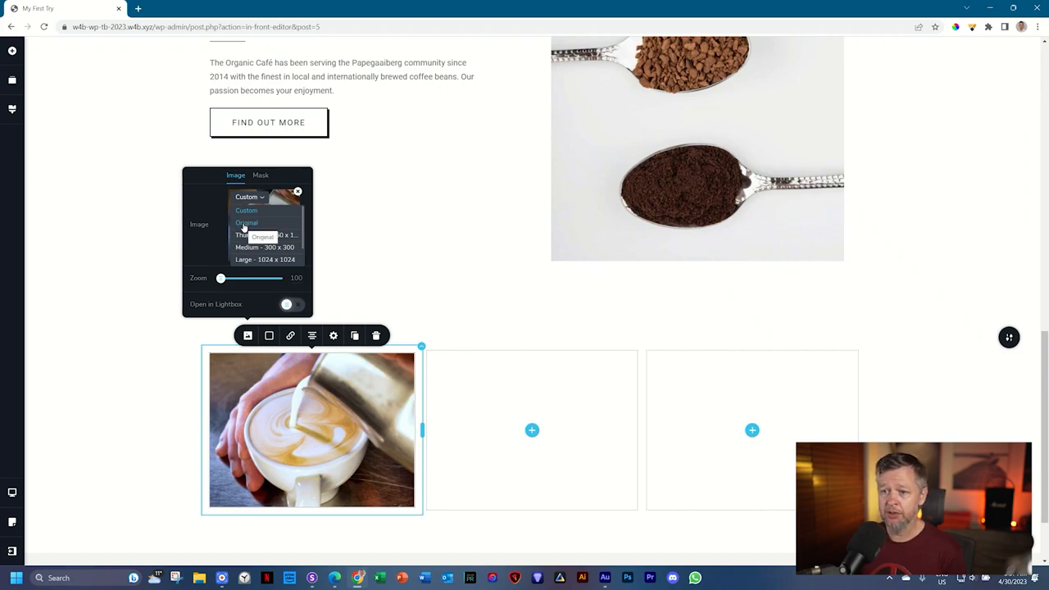
pyautogui.click(246, 223)
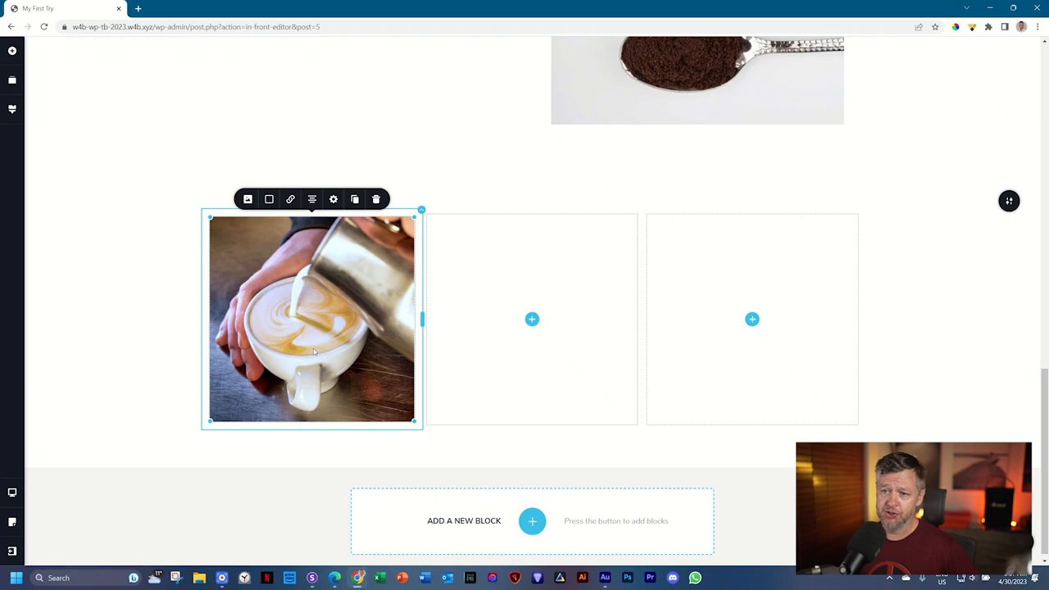
pyautogui.click(247, 200)
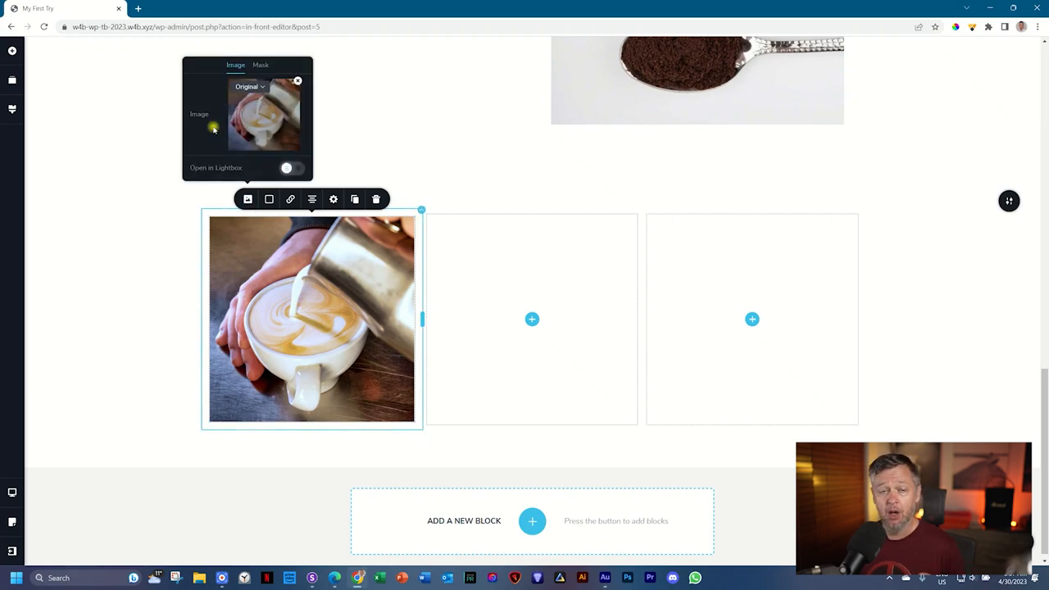
pyautogui.moveTo(215, 129)
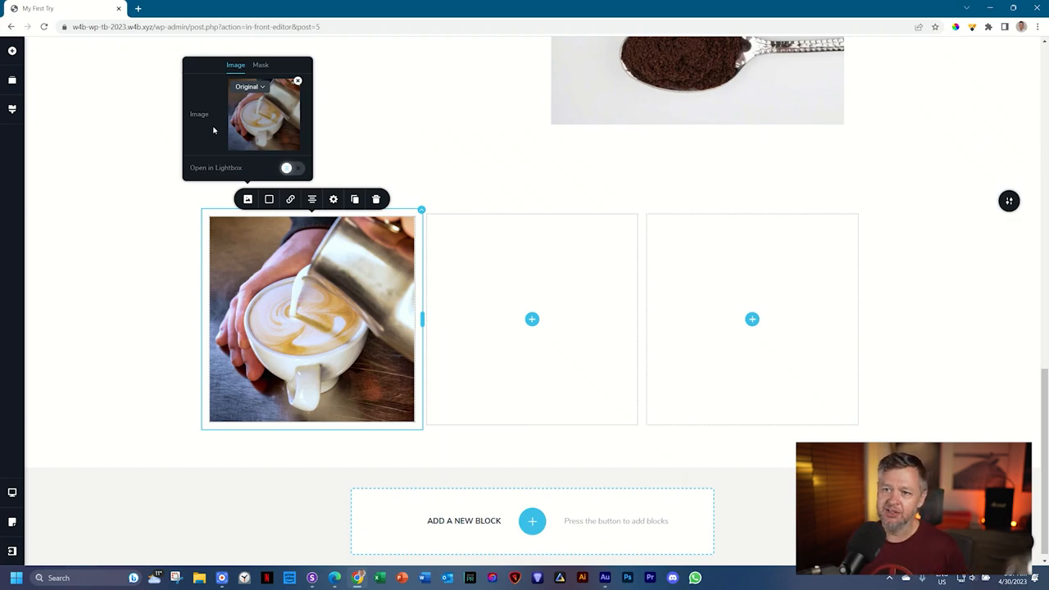
pyautogui.click(249, 87)
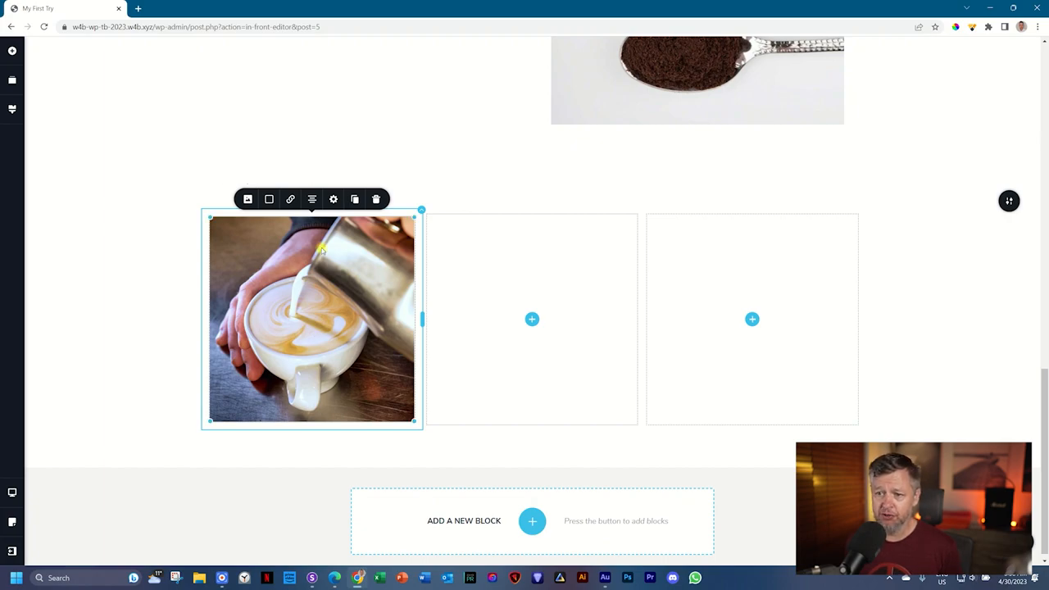
pyautogui.moveTo(321, 249)
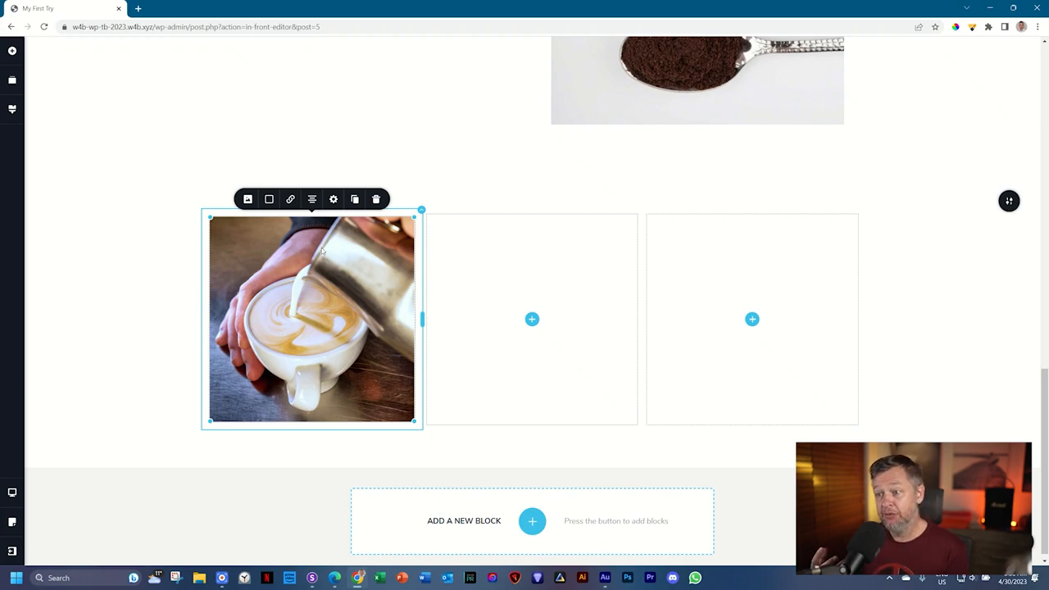
pyautogui.moveTo(339, 253)
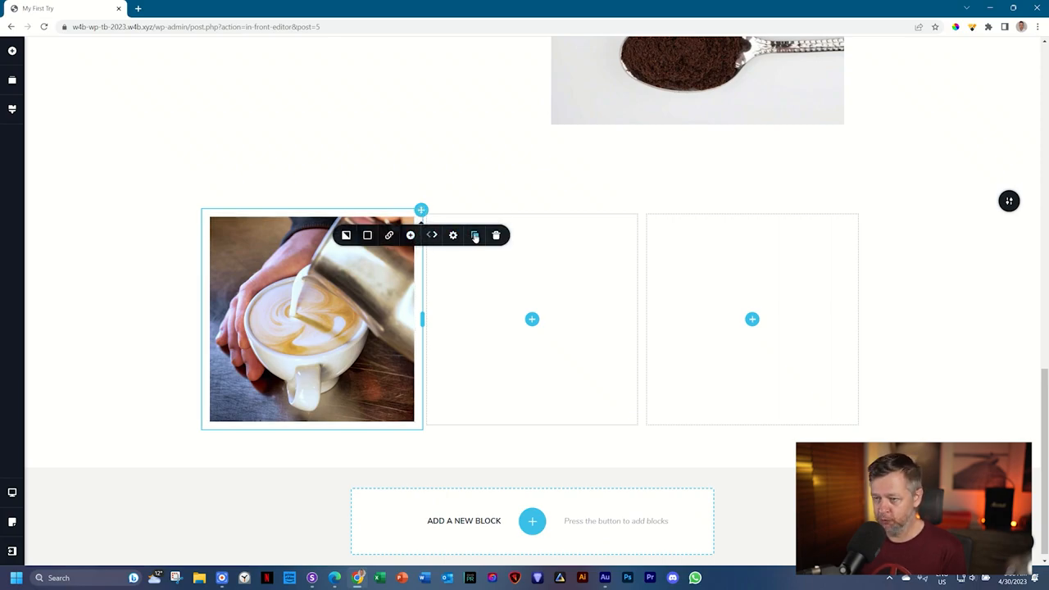
pyautogui.moveTo(475, 236)
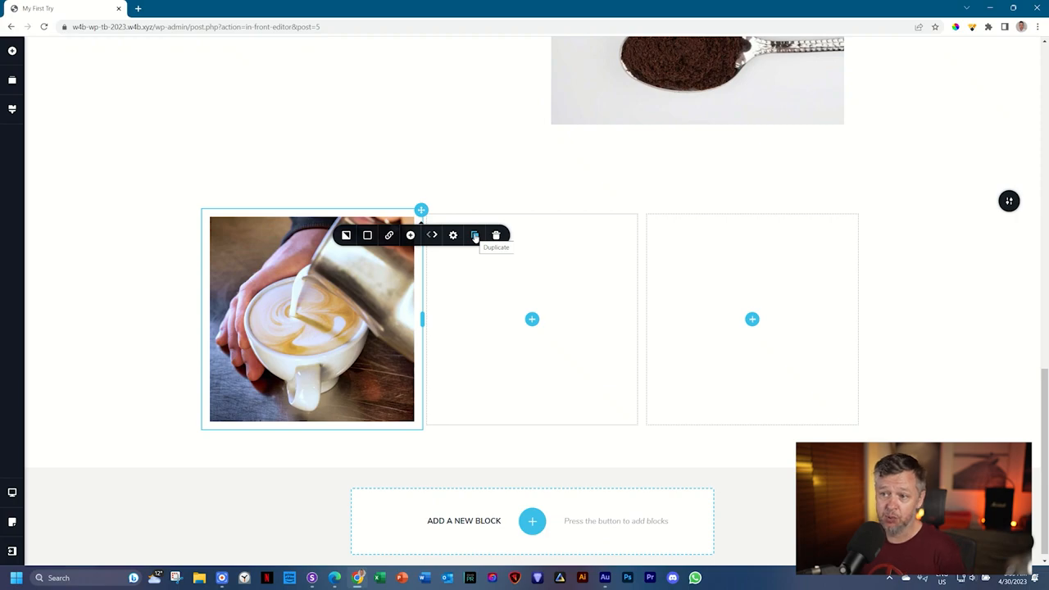
# Step: Duplicate the latte photo column to fill the gallery row with copies
pyautogui.click(474, 236)
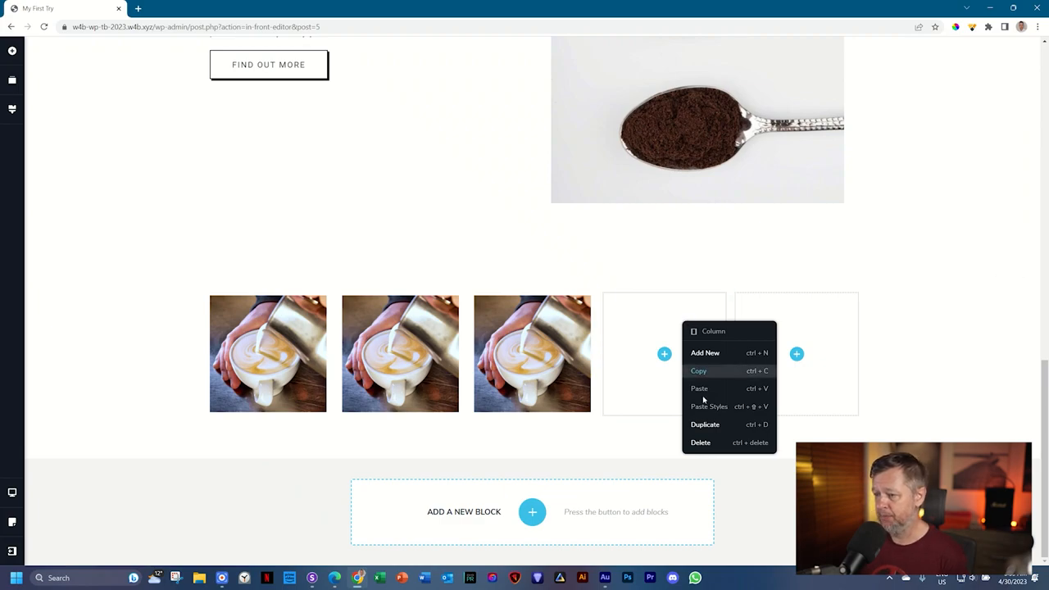
pyautogui.moveTo(717, 443)
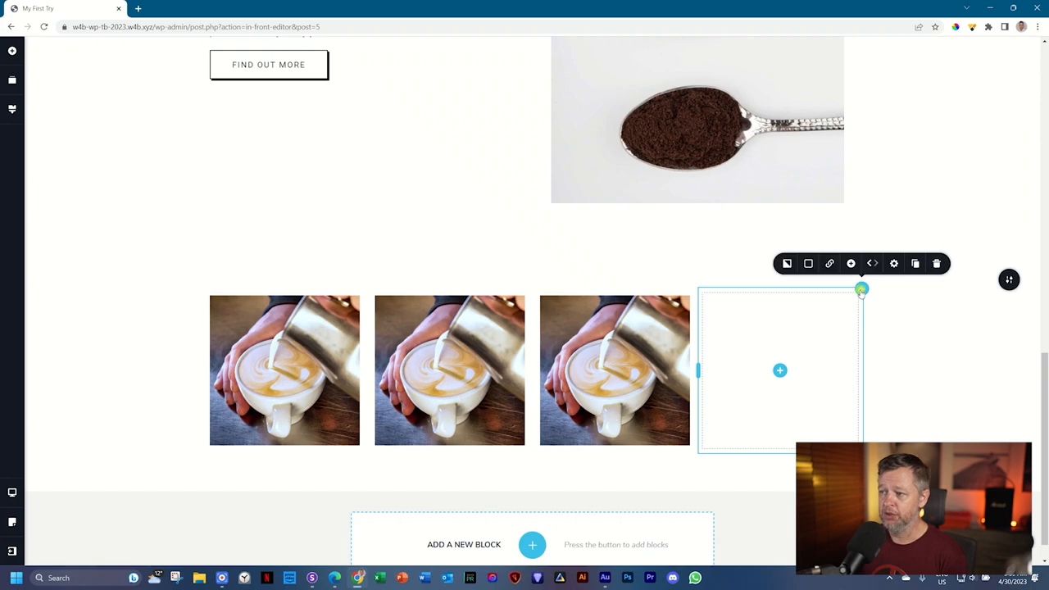
pyautogui.moveTo(937, 262)
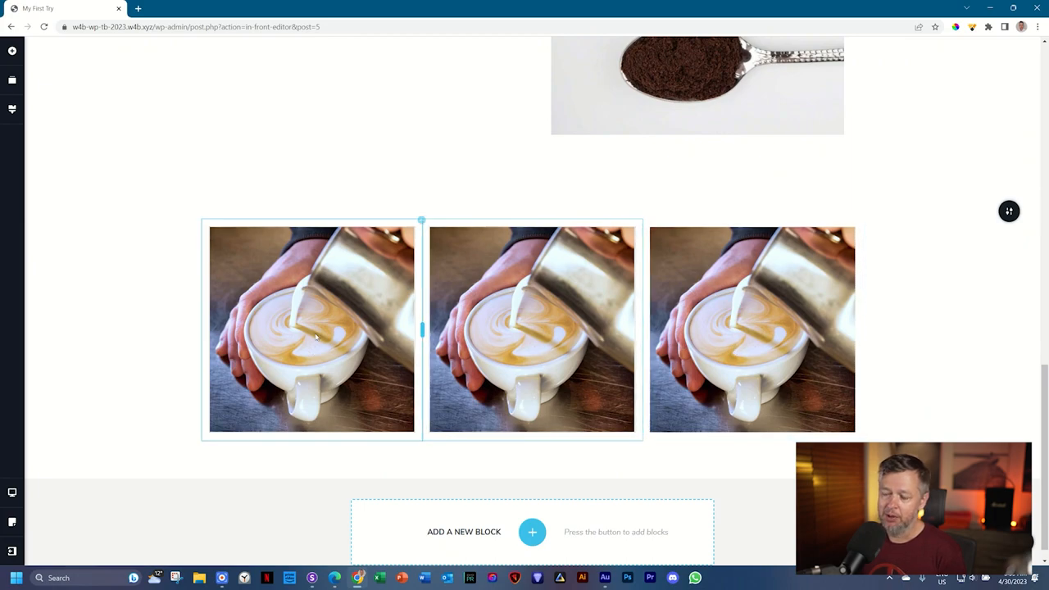
# Step: Set the gallery block's Width from Boxed to Full
pyautogui.click(315, 336)
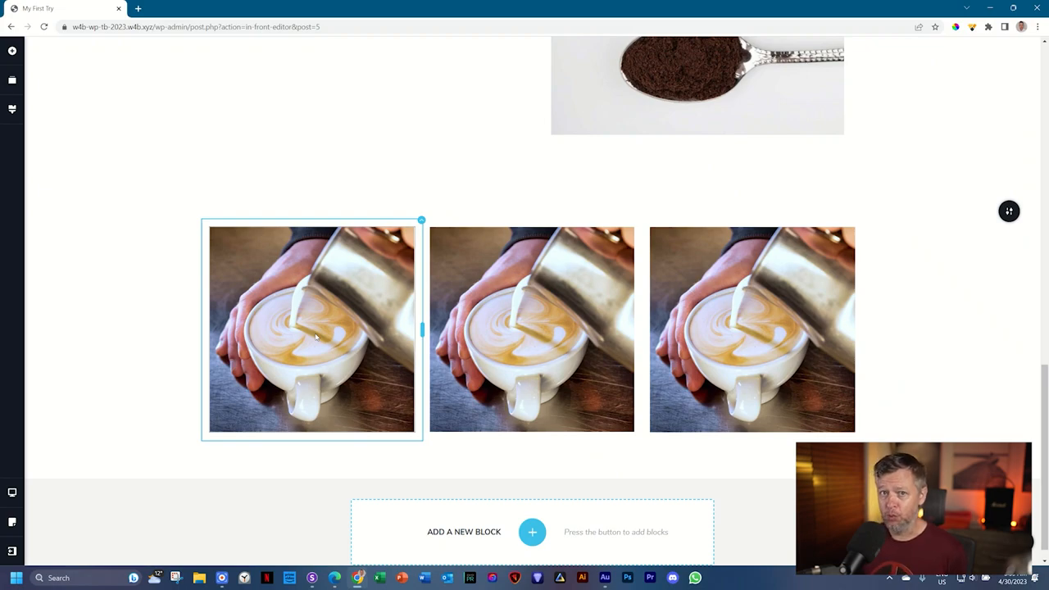
pyautogui.moveTo(221, 305)
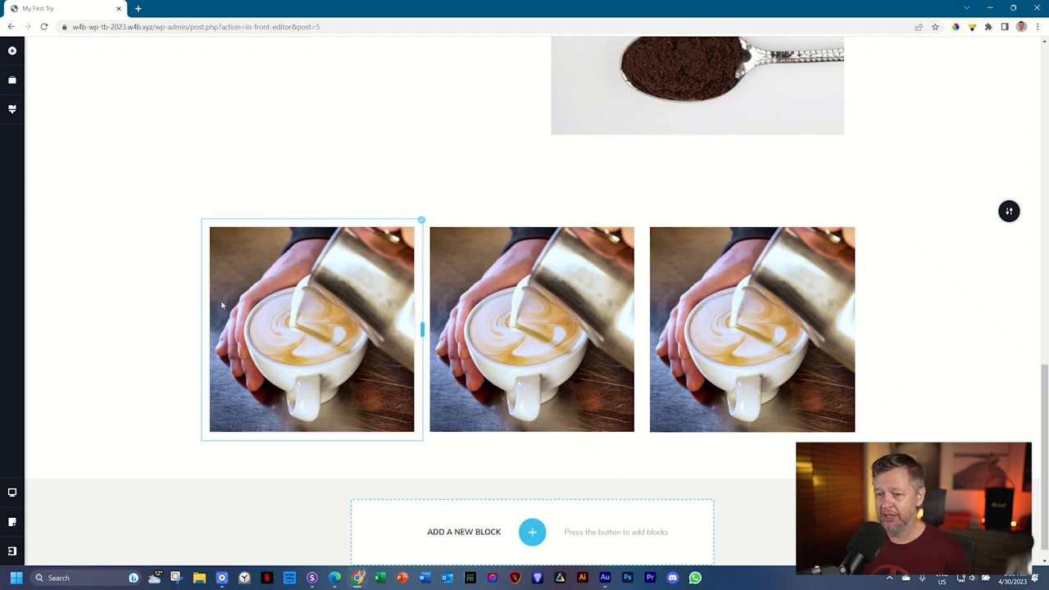
pyautogui.click(750, 329)
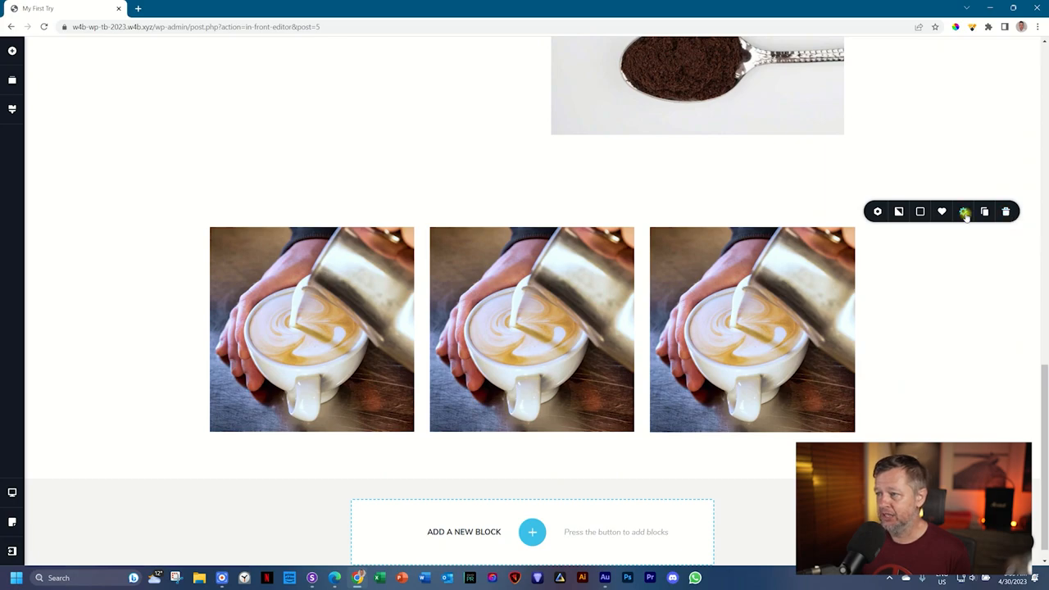
pyautogui.click(964, 212)
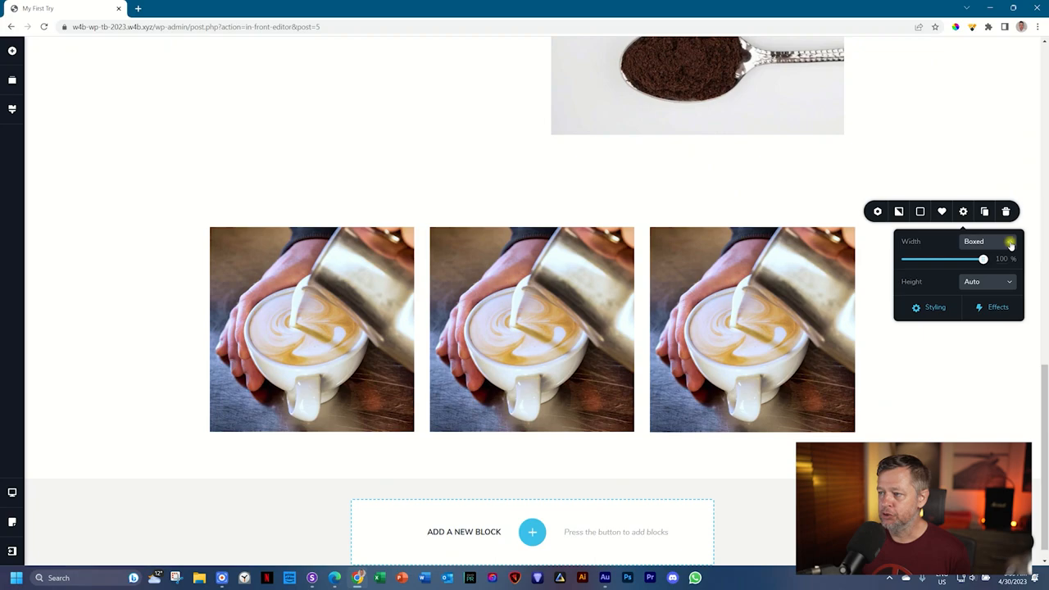
pyautogui.click(986, 241)
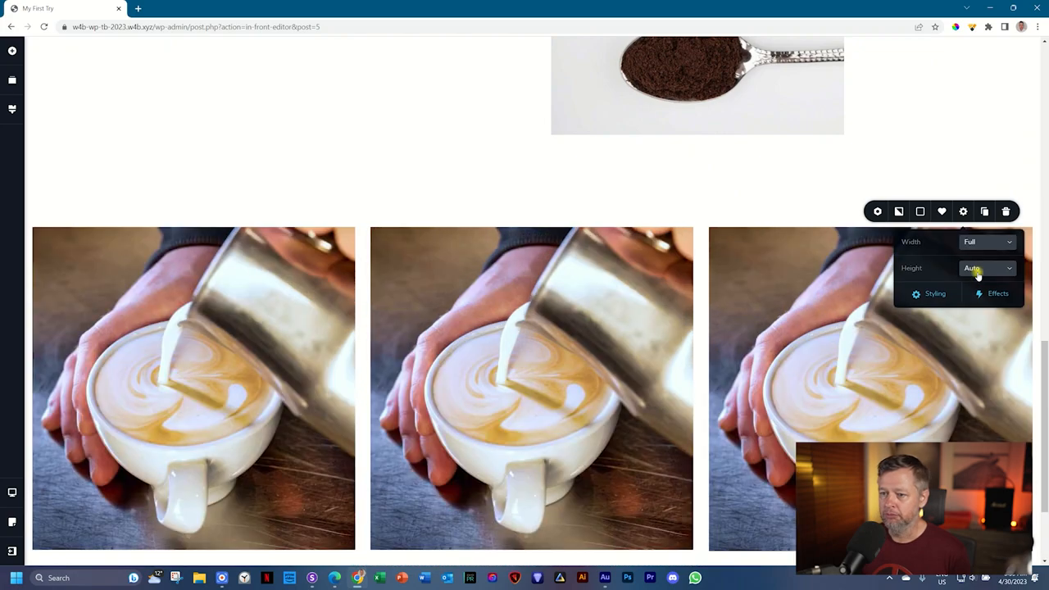
pyautogui.scroll(-3)
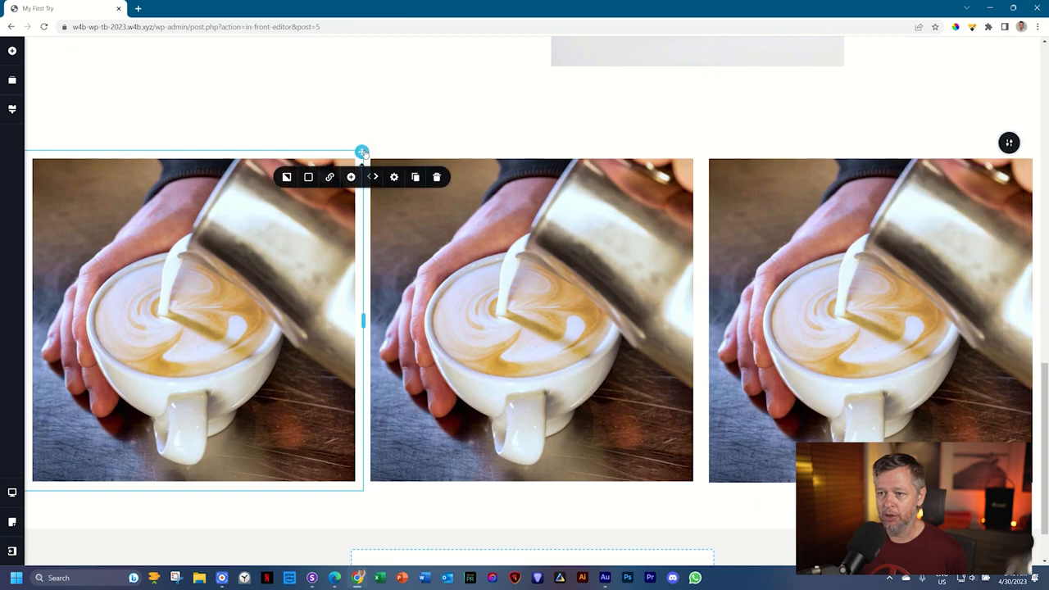
# Step: Link the first column's padding sides and set Padding to 0
pyautogui.click(393, 177)
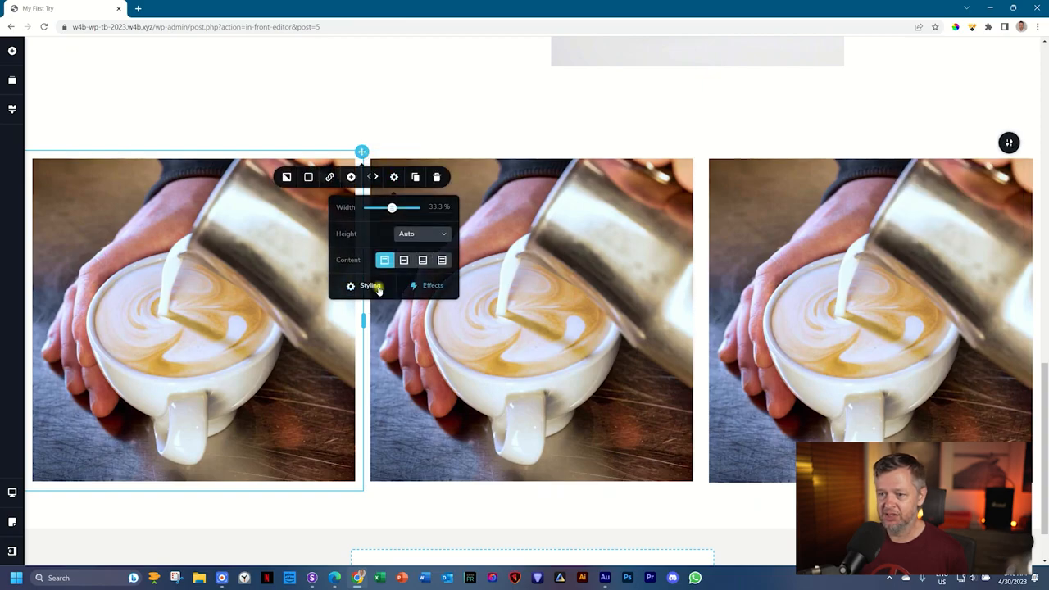
pyautogui.click(371, 285)
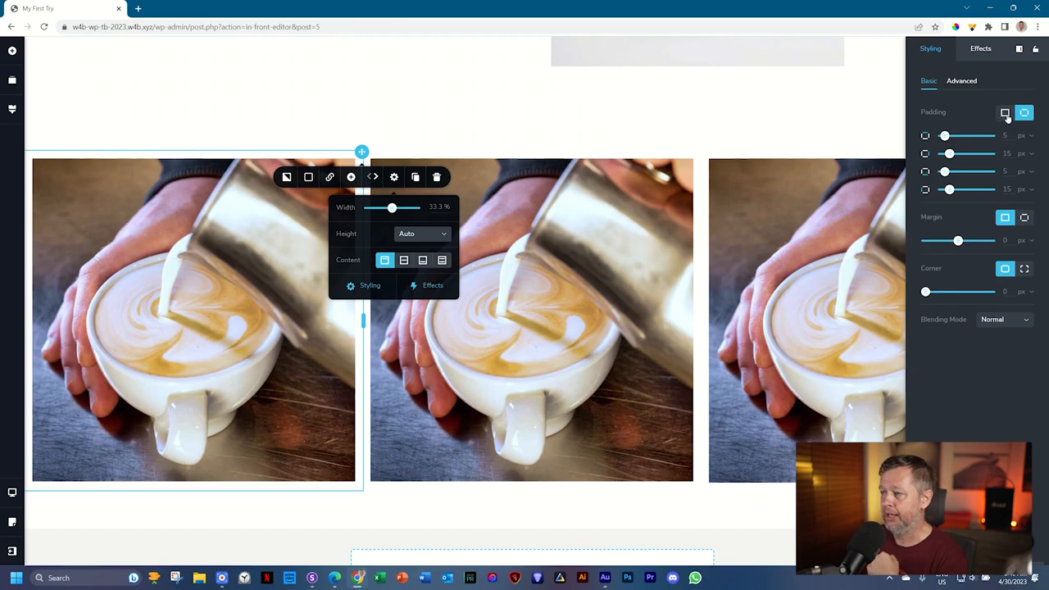
pyautogui.click(1003, 112)
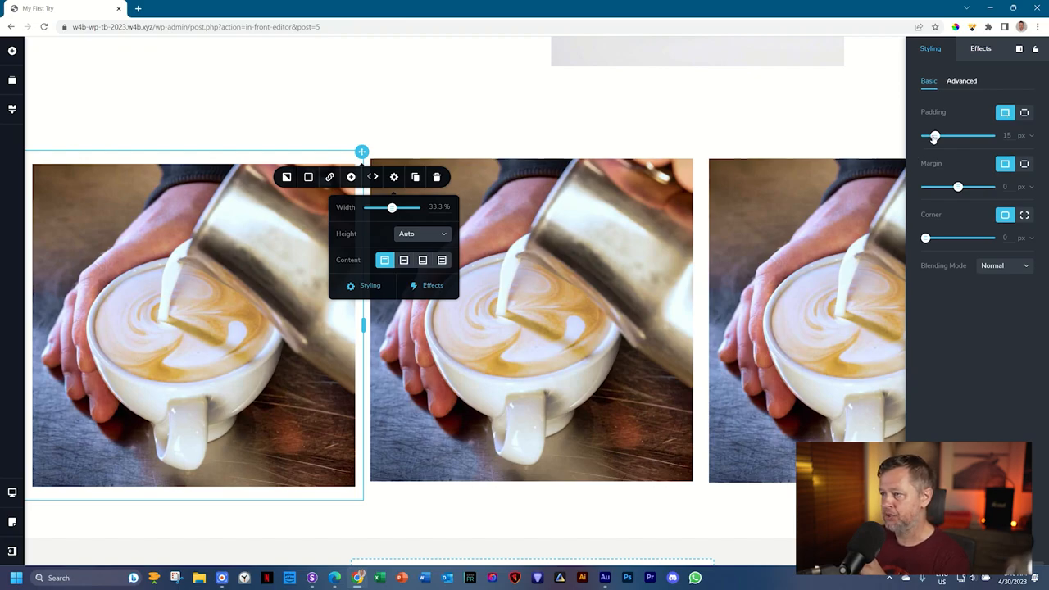
pyautogui.moveTo(934, 135); pyautogui.dragTo(924, 134)
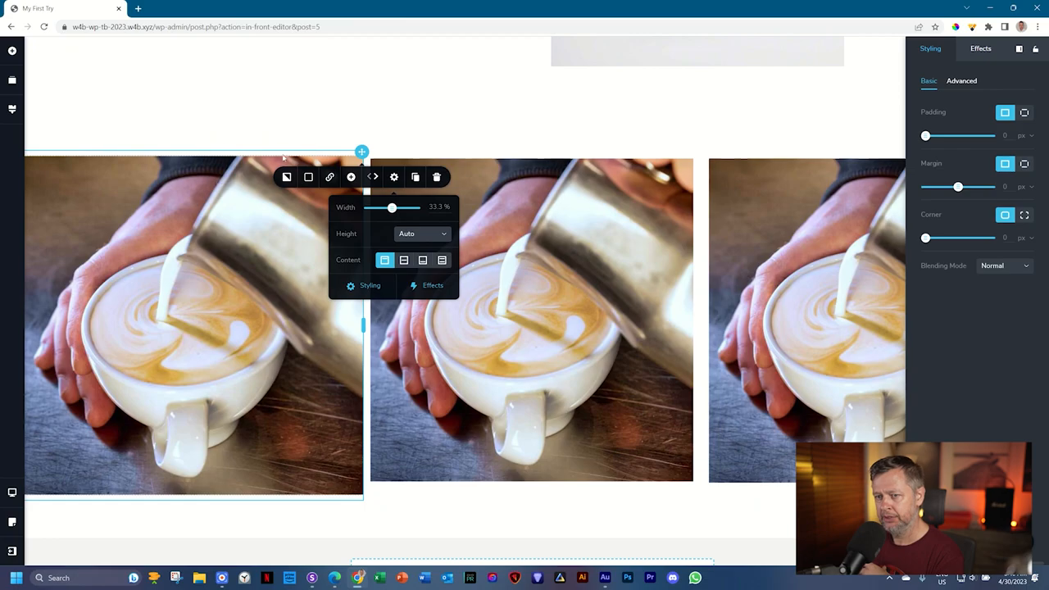
pyautogui.moveTo(308, 158)
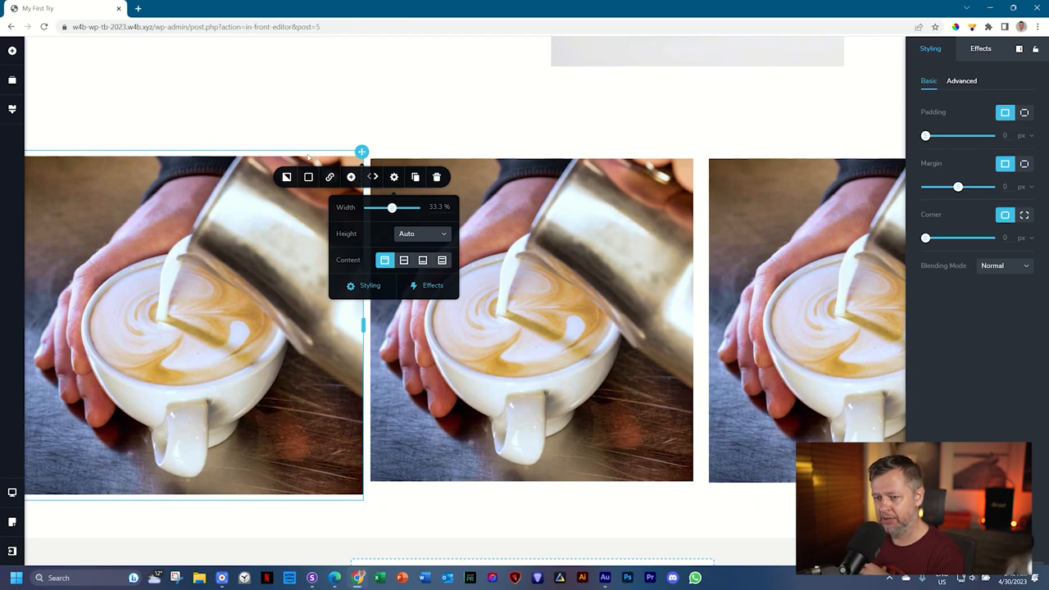
pyautogui.moveTo(304, 500)
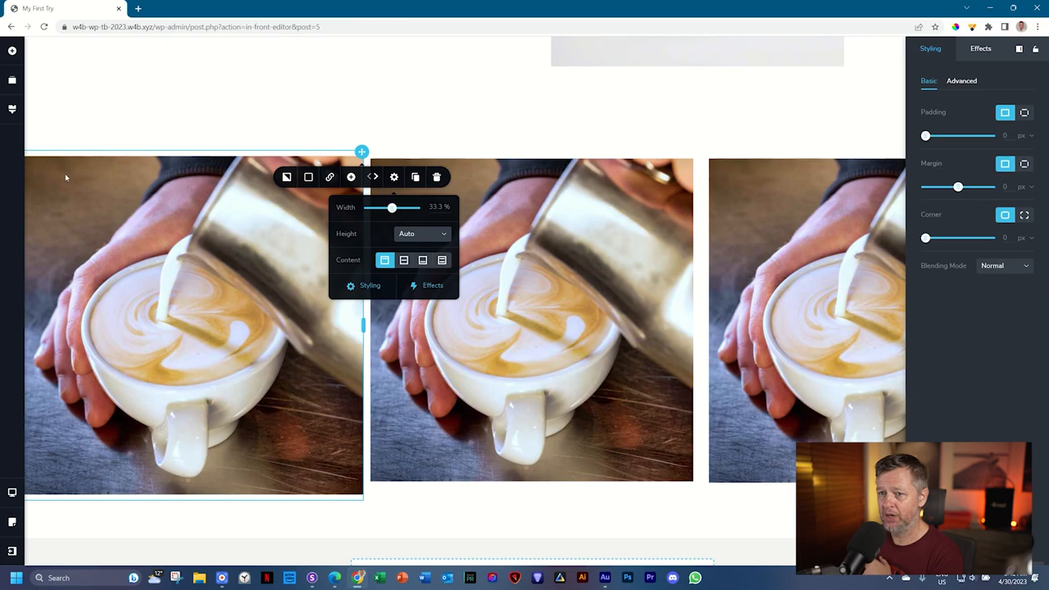
pyautogui.moveTo(210, 157)
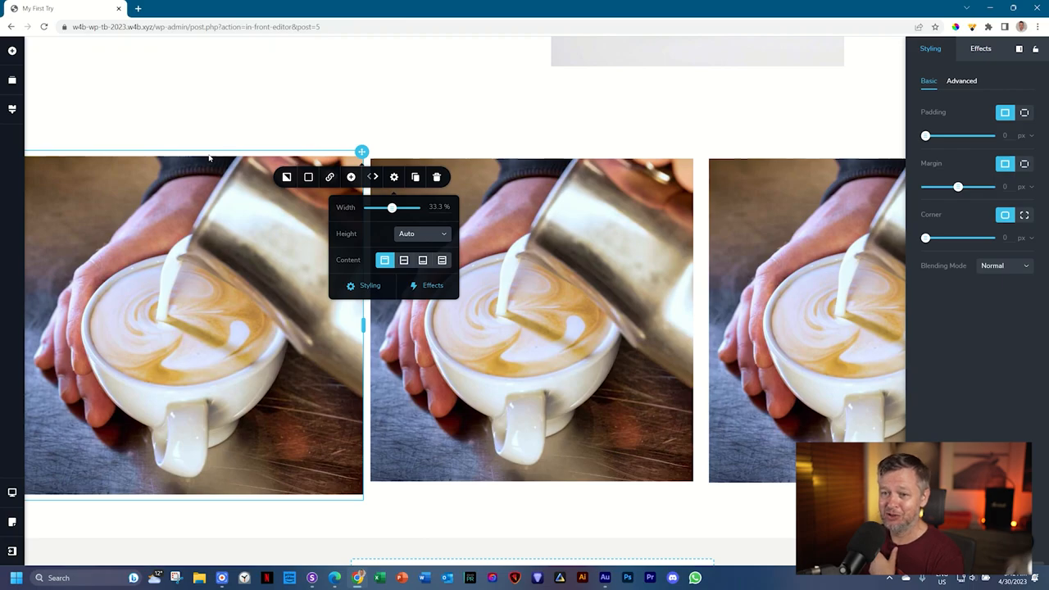
pyautogui.moveTo(210, 260)
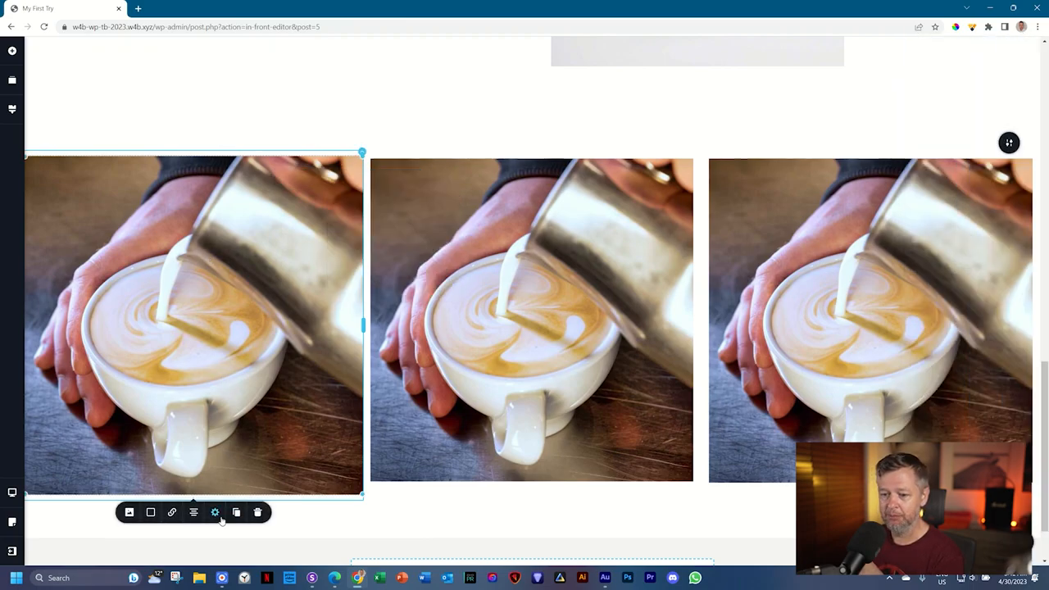
pyautogui.click(214, 511)
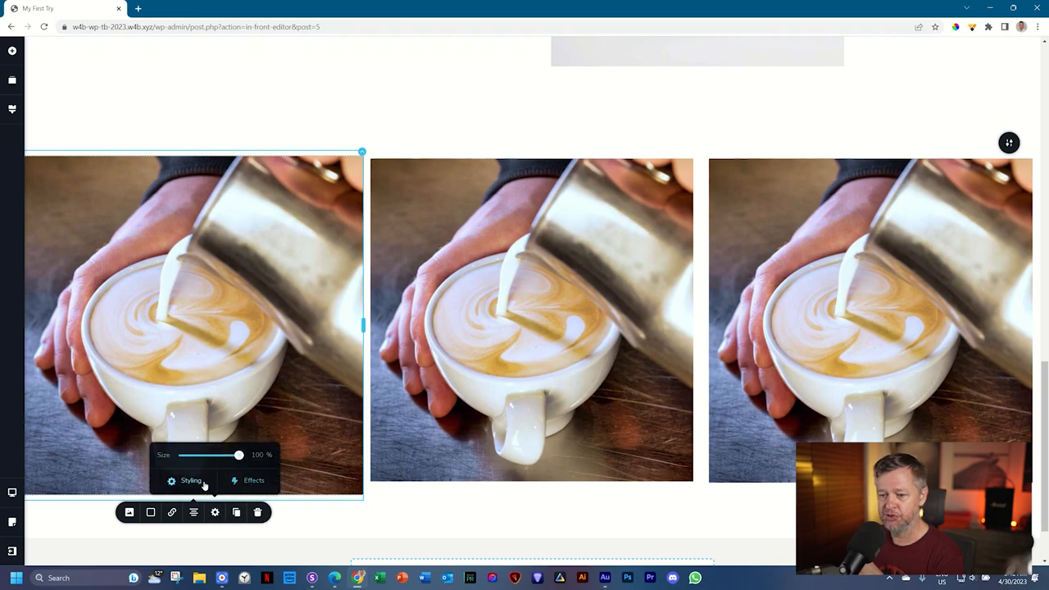
pyautogui.click(190, 480)
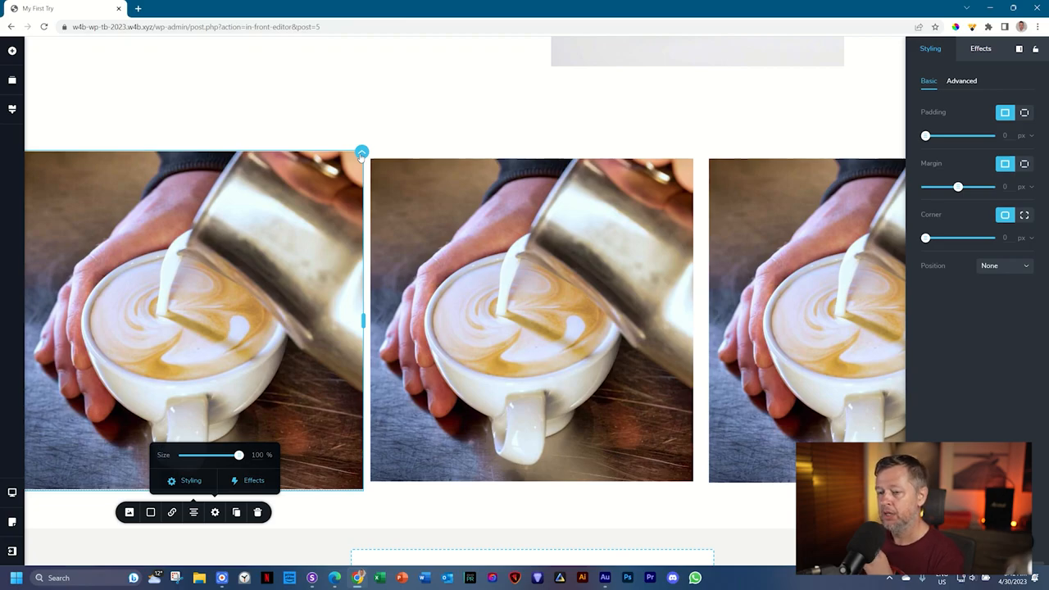
pyautogui.moveTo(346, 223)
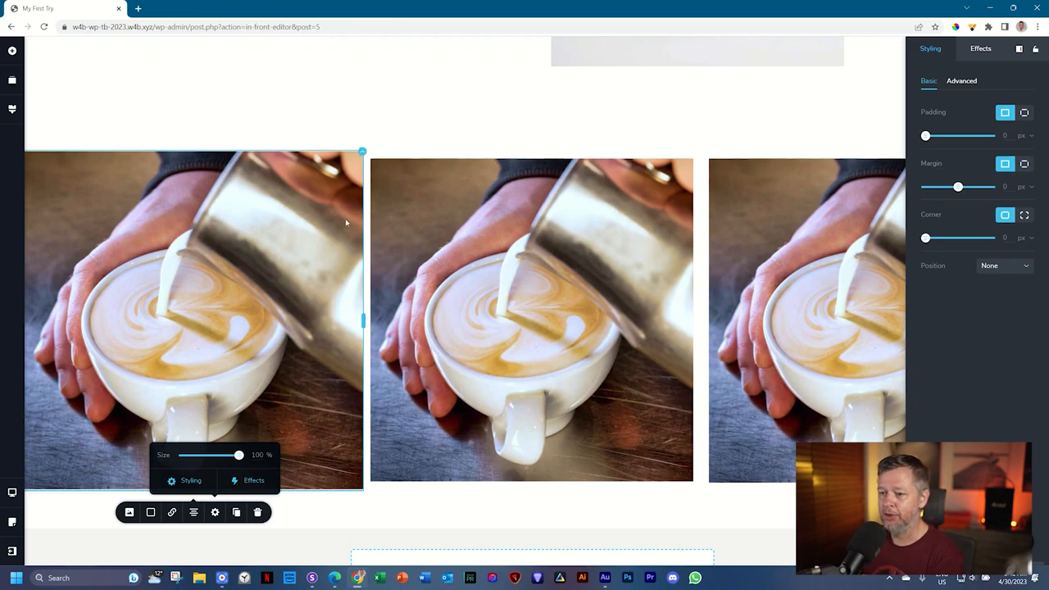
pyautogui.click(534, 319)
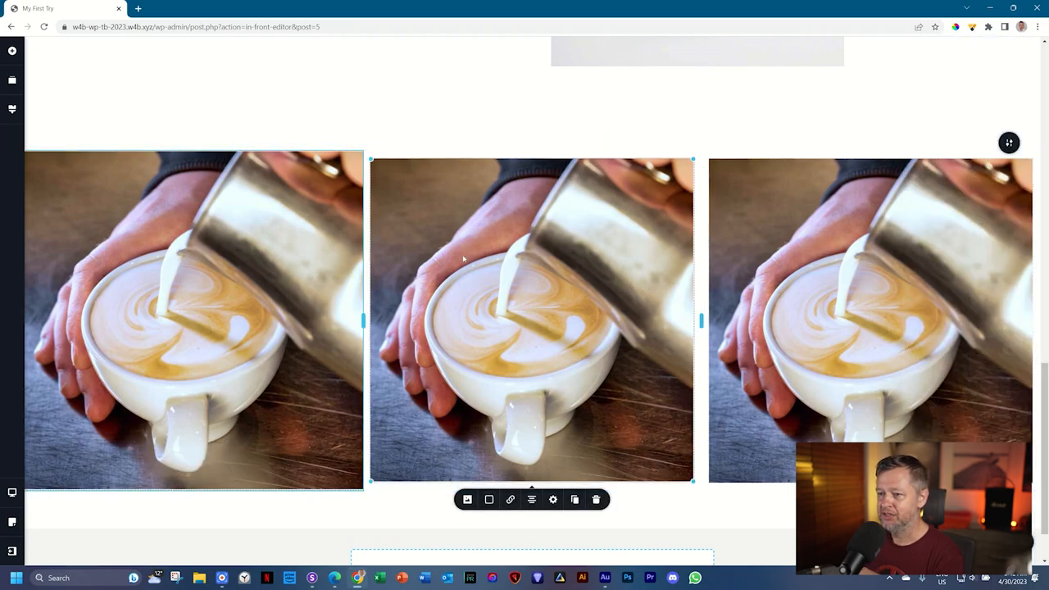
pyautogui.click(464, 259)
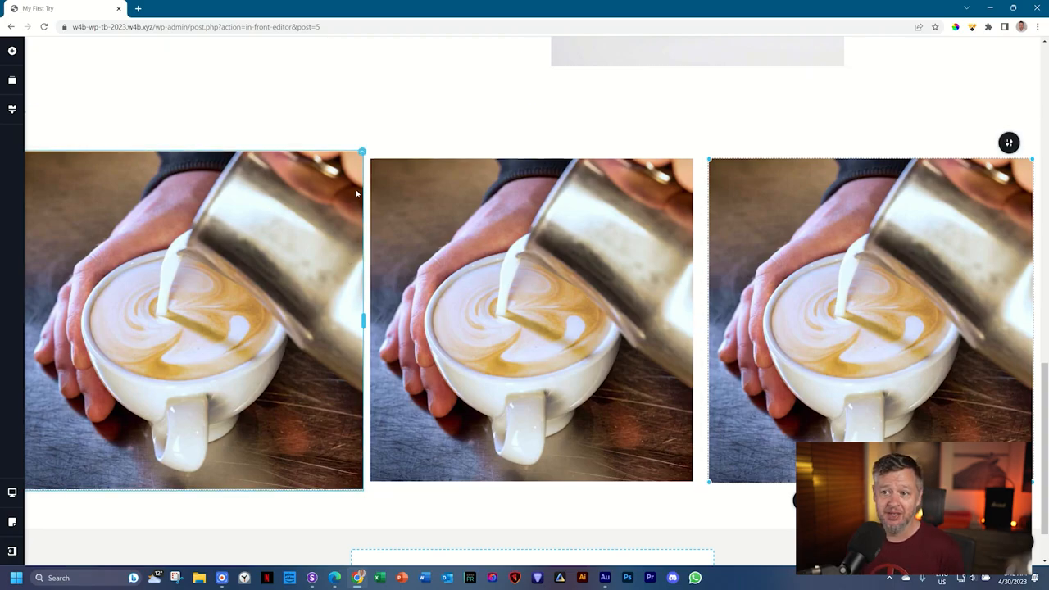
pyautogui.moveTo(147, 237)
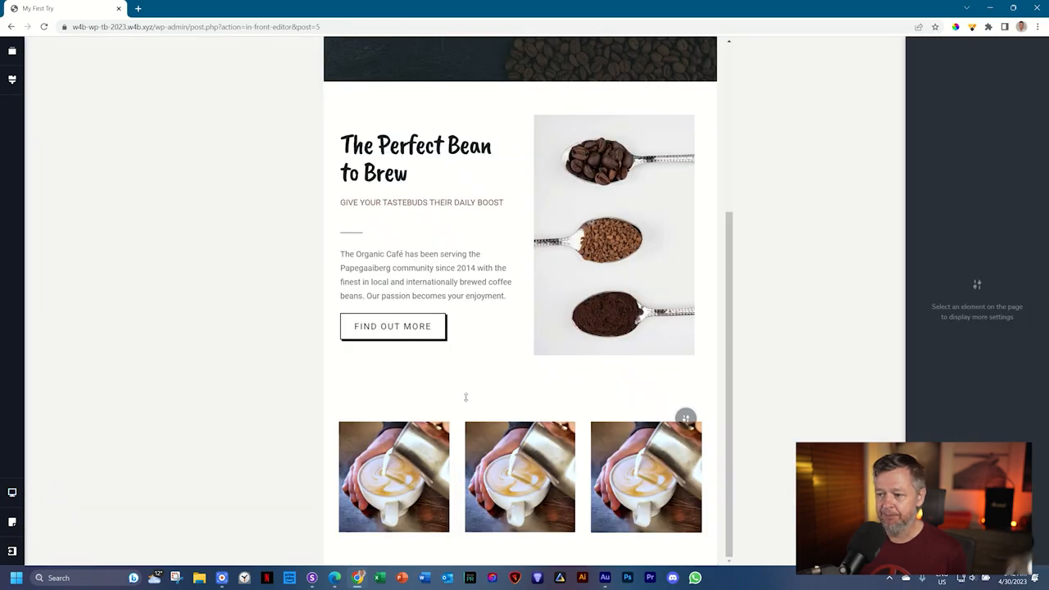
# Step: Set the first gallery column's Padding to 0 in the tablet layout
pyautogui.click(394, 475)
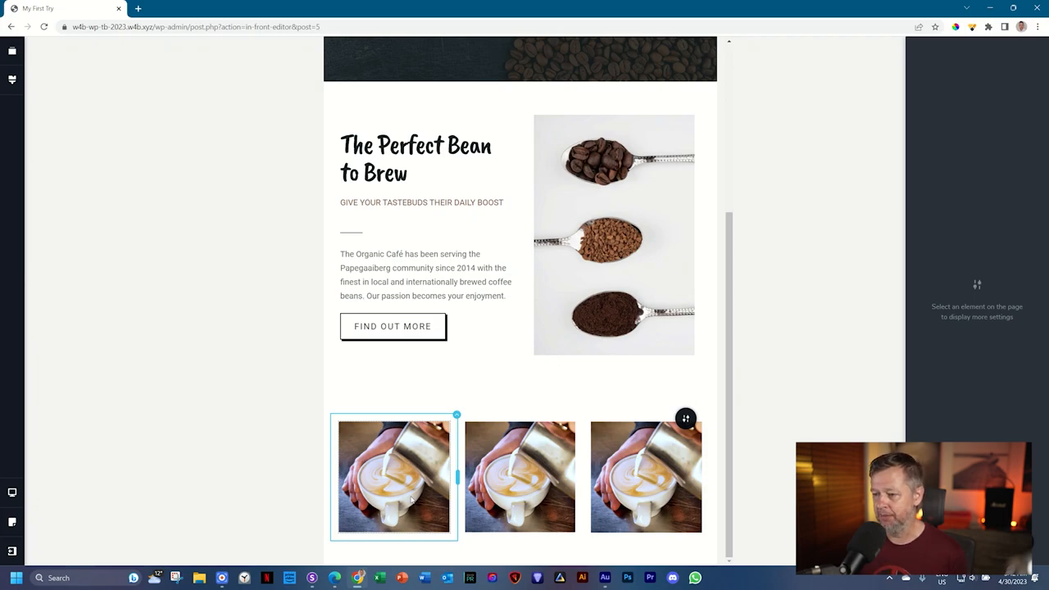
pyautogui.click(645, 481)
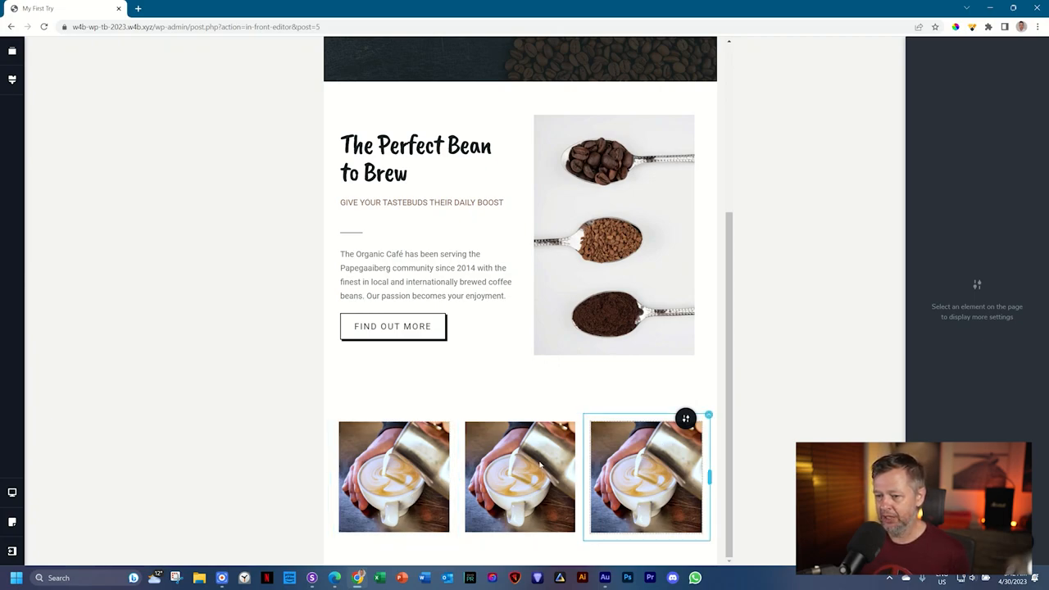
pyautogui.click(393, 475)
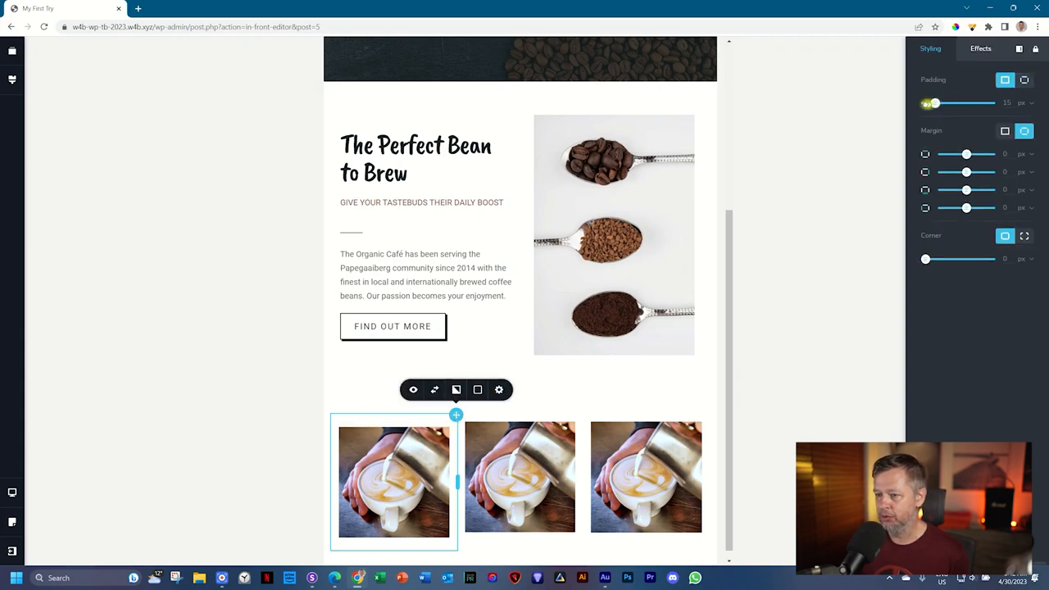
pyautogui.moveTo(934, 102); pyautogui.dragTo(924, 102)
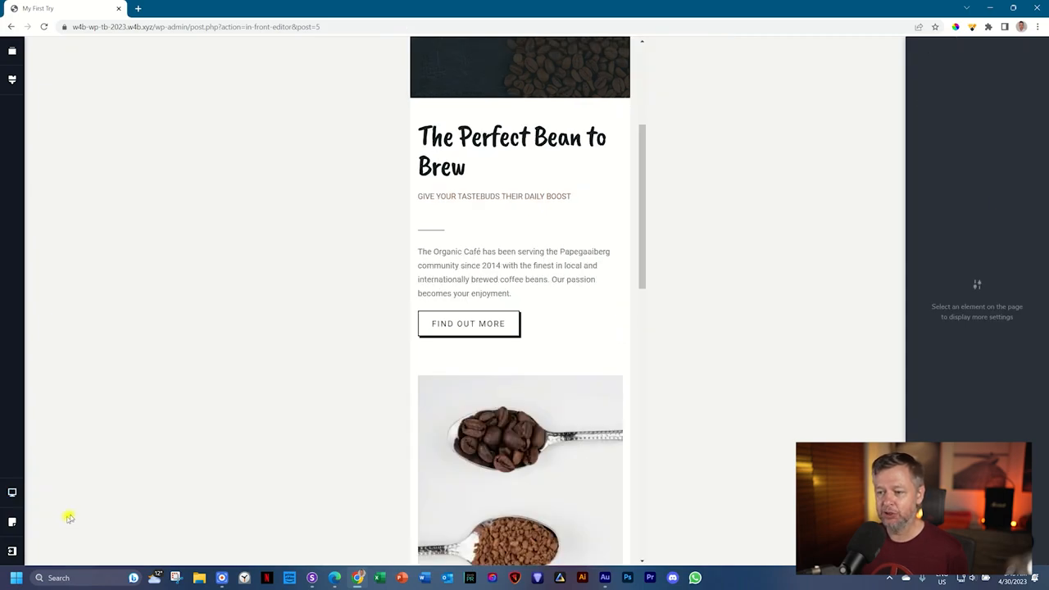
# Step: Check a gallery image column's padding in the mobile layout, confirming it is 0
pyautogui.scroll(-3)
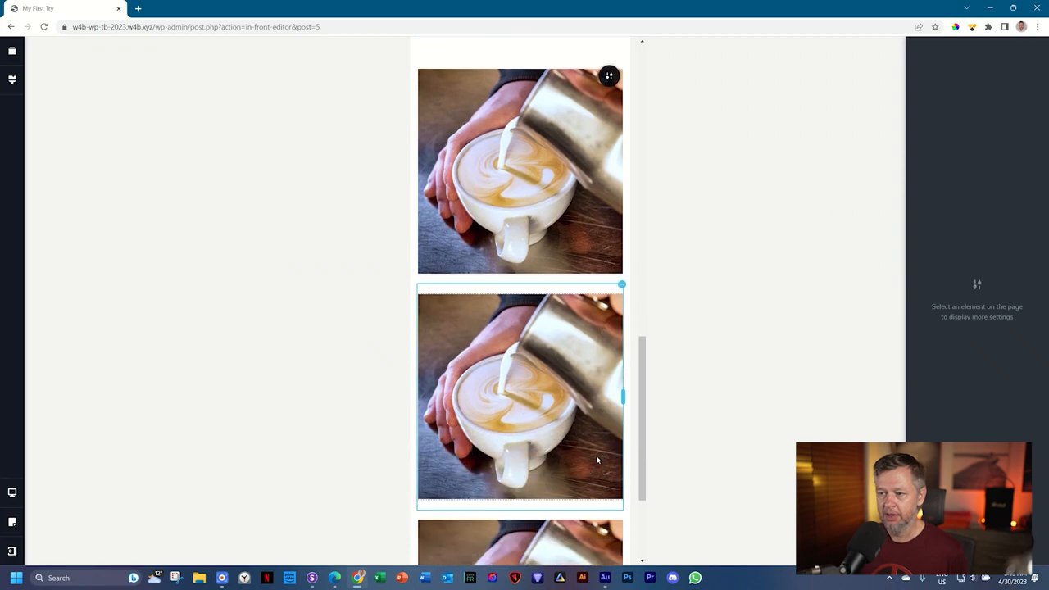
pyautogui.moveTo(552, 377)
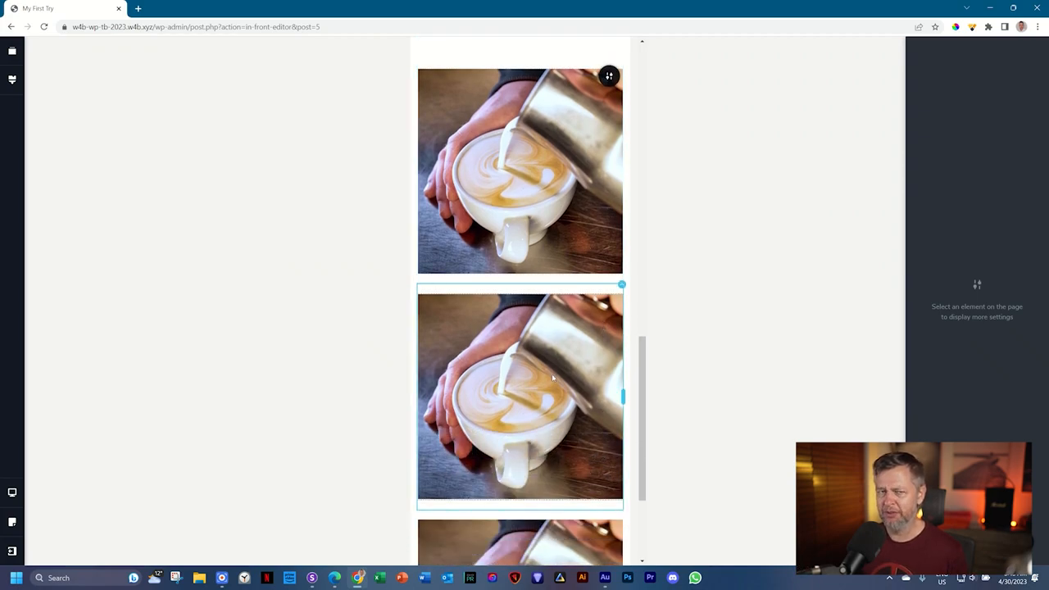
pyautogui.scroll(-3)
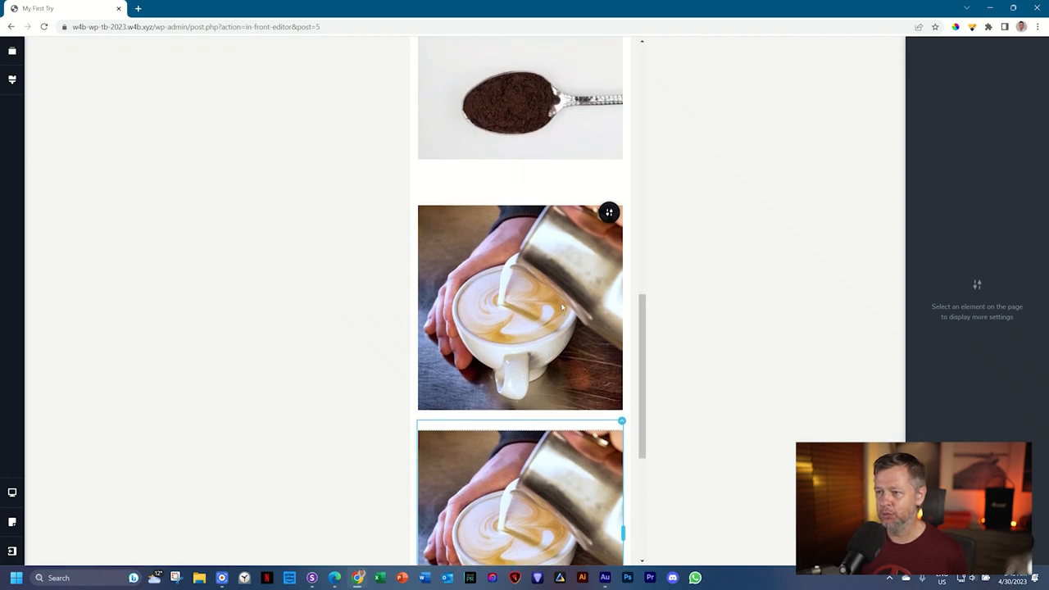
pyautogui.click(517, 308)
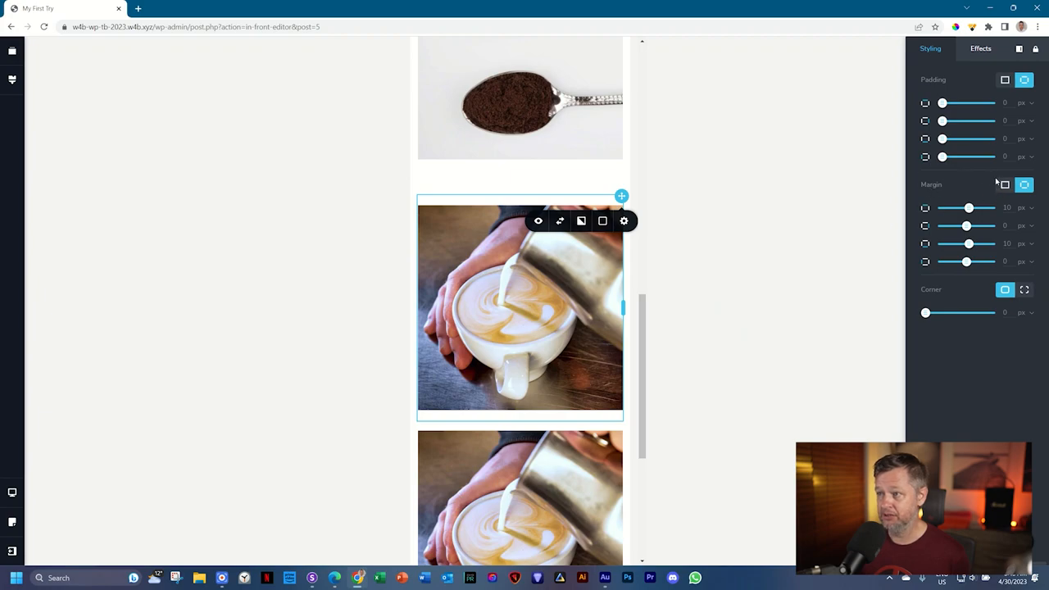
pyautogui.click(1005, 184)
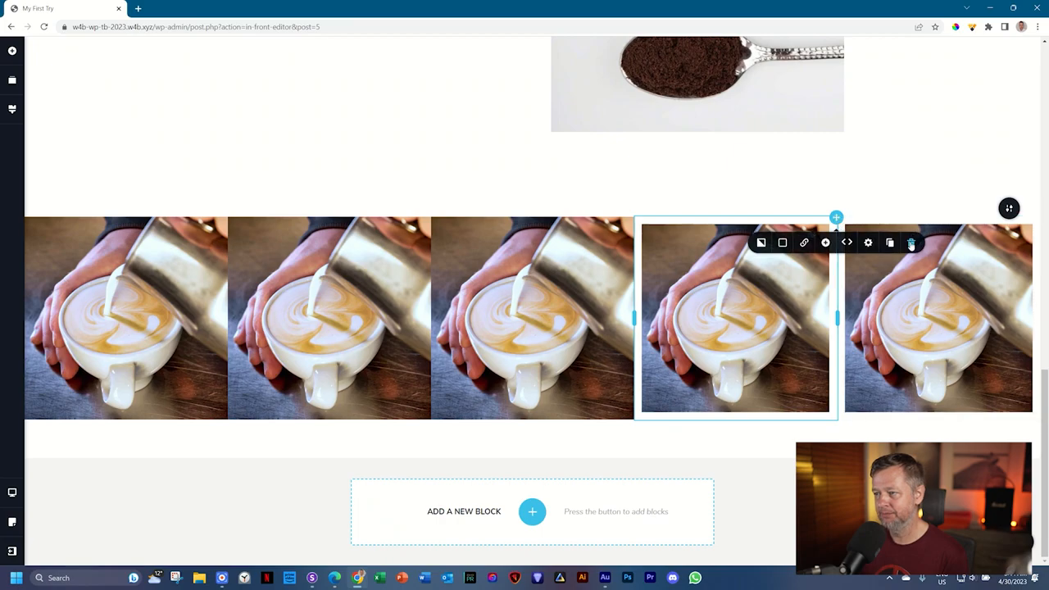
# Step: Scroll the desktop gallery row to review the remaining three latte columns
pyautogui.scroll(-3)
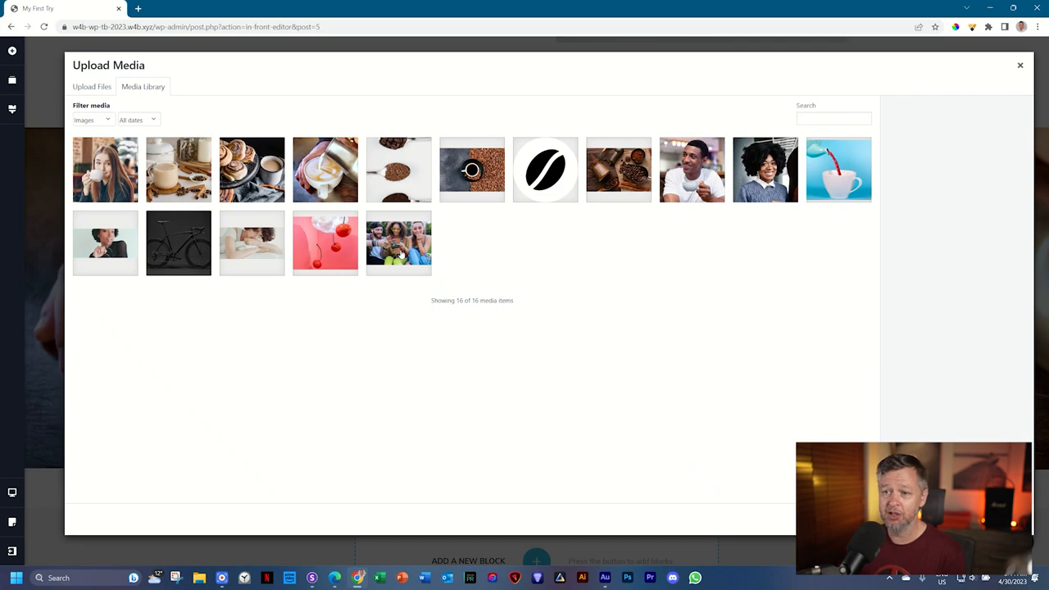
# Step: Set the middle gallery image to the cinnamon rolls photo and the right one to the chai tea photo
pyautogui.click(253, 169)
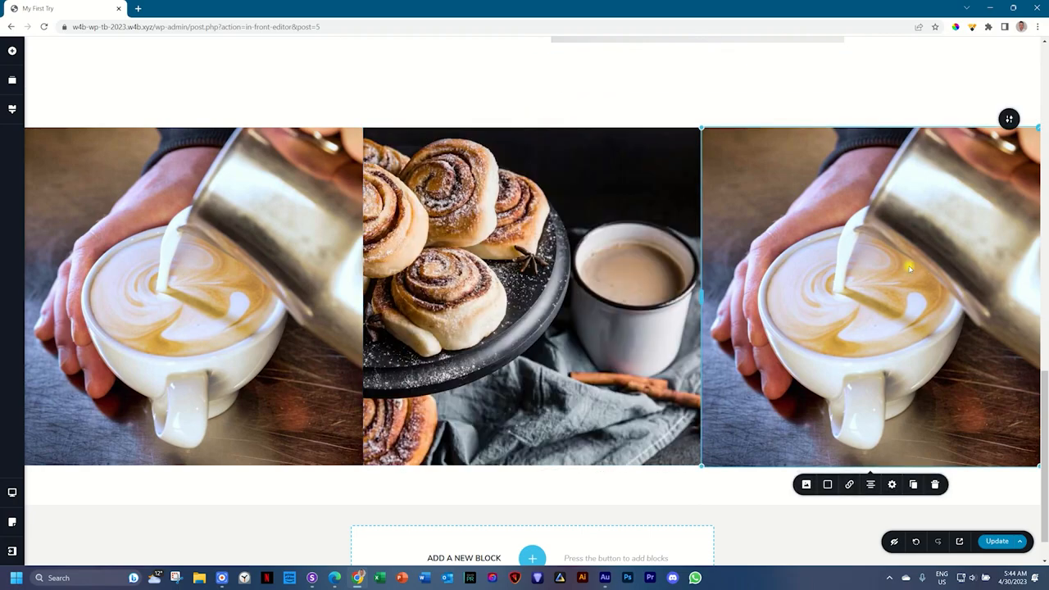
pyautogui.click(806, 485)
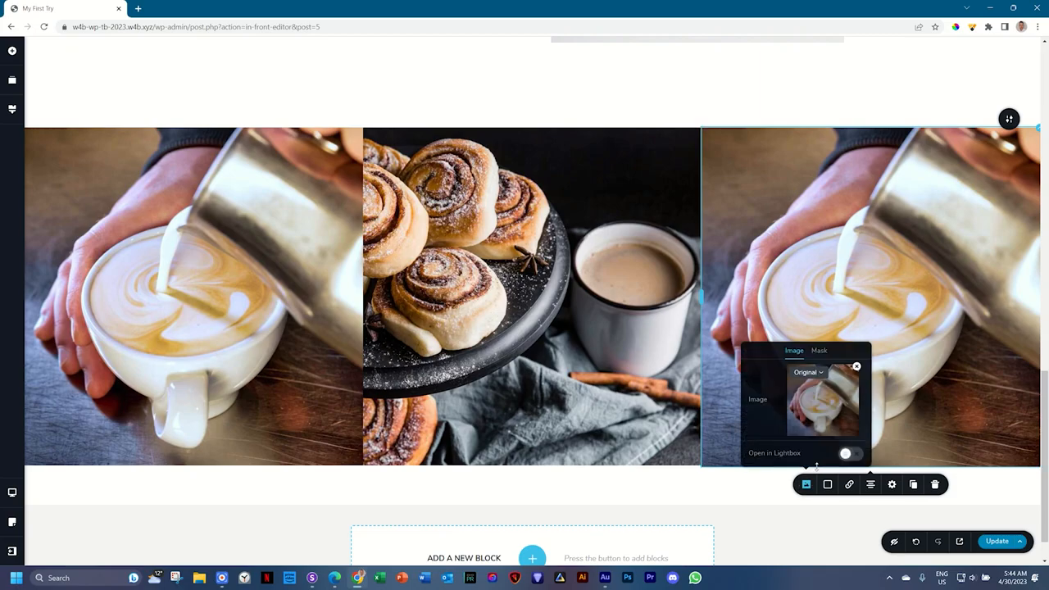
pyautogui.click(855, 366)
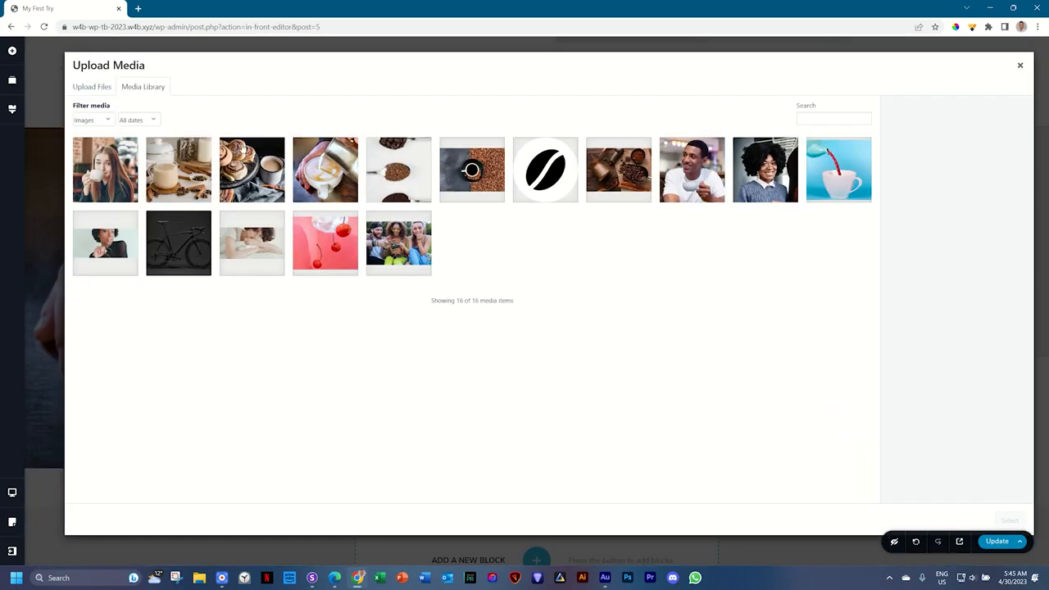
pyautogui.click(177, 169)
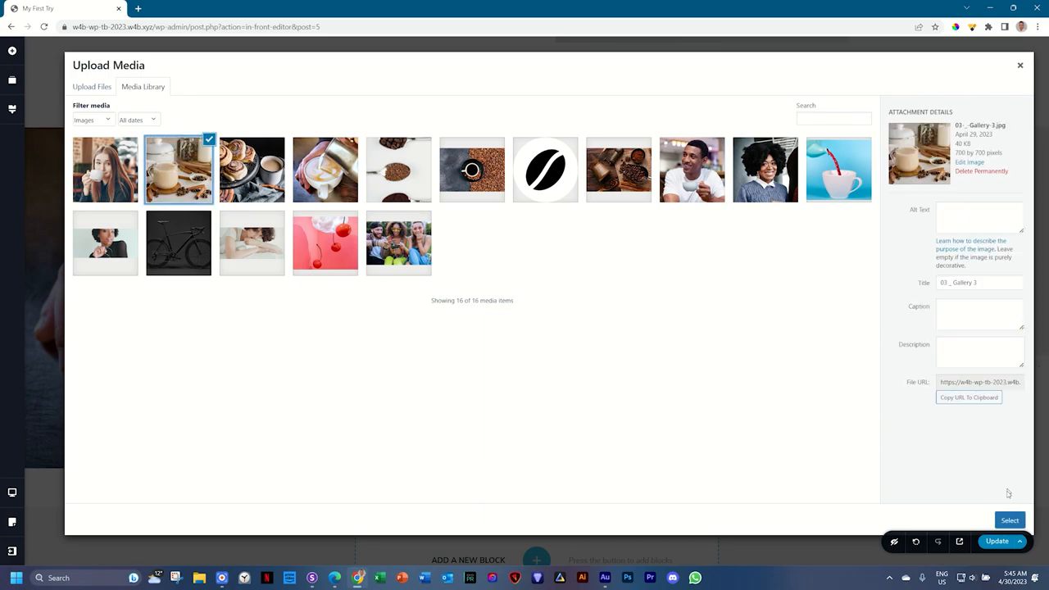
pyautogui.click(1009, 519)
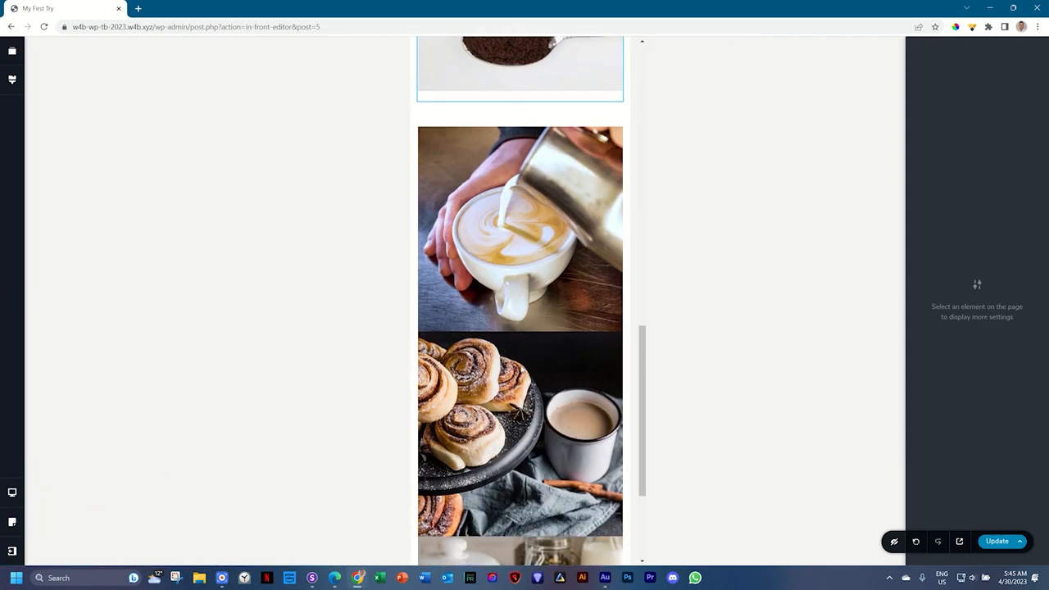
# Step: Scroll through the stacked mobile gallery and bring up the device layout choices
pyautogui.scroll(-3)
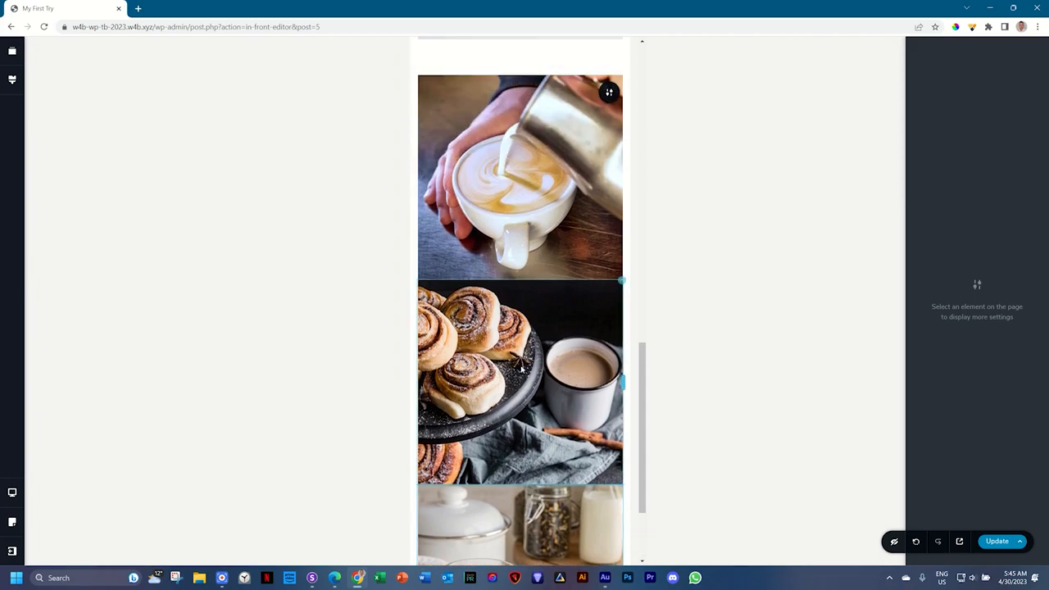
pyautogui.click(11, 492)
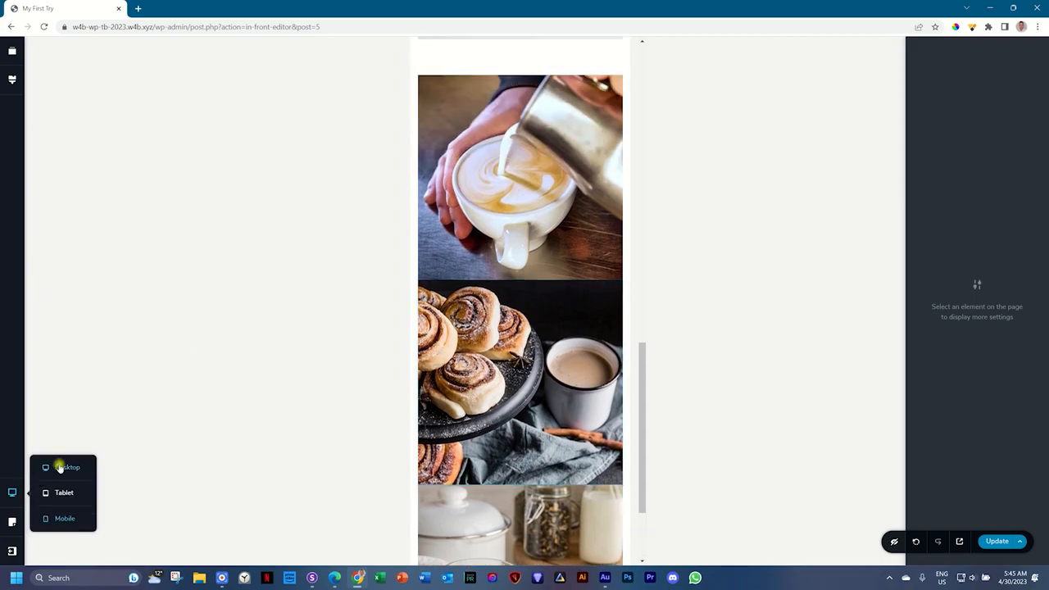
# Step: On desktop, drag the gallery block's top and bottom padding down to zero
pyautogui.click(69, 467)
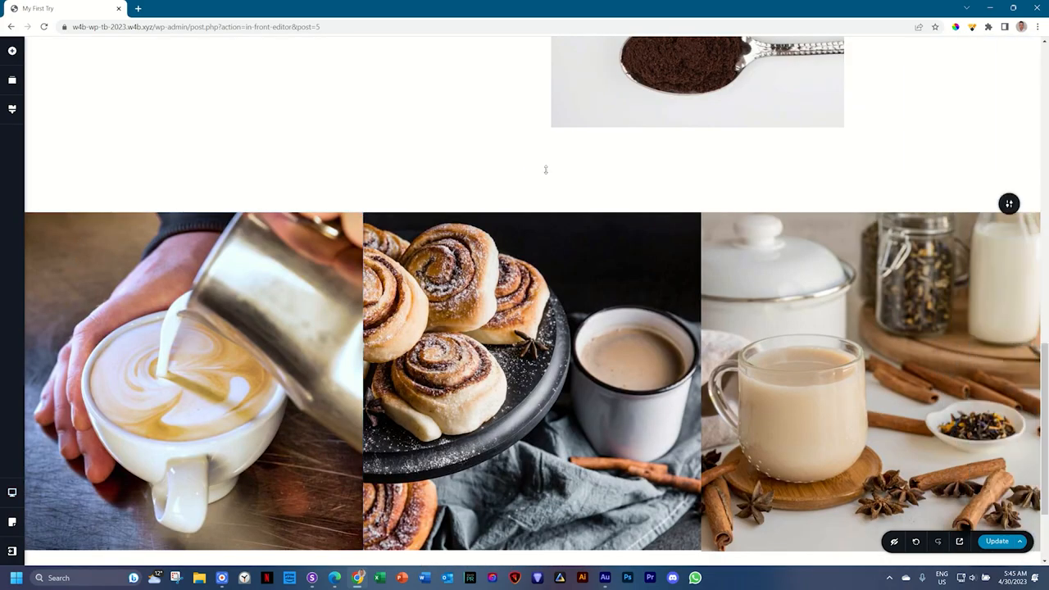
pyautogui.moveTo(544, 169); pyautogui.dragTo(564, 192)
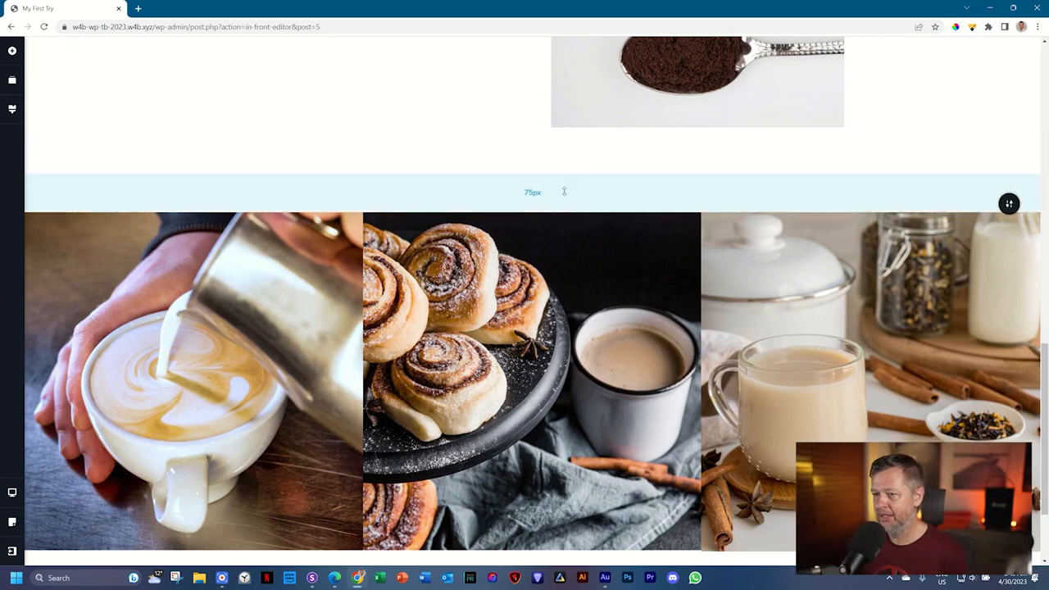
pyautogui.scroll(-3)
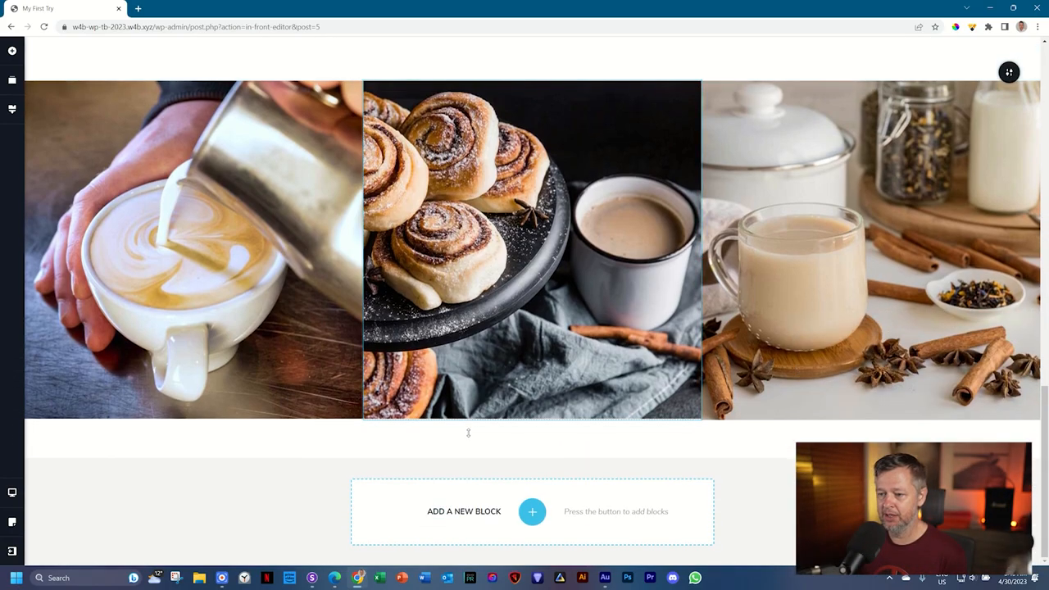
pyautogui.moveTo(468, 432); pyautogui.dragTo(469, 442)
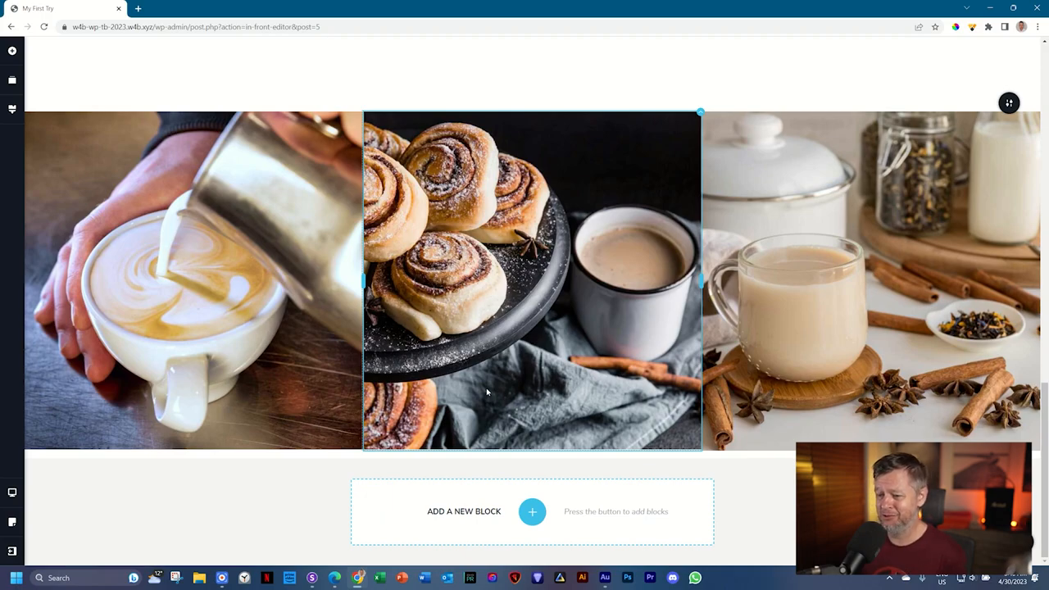
pyautogui.moveTo(515, 524)
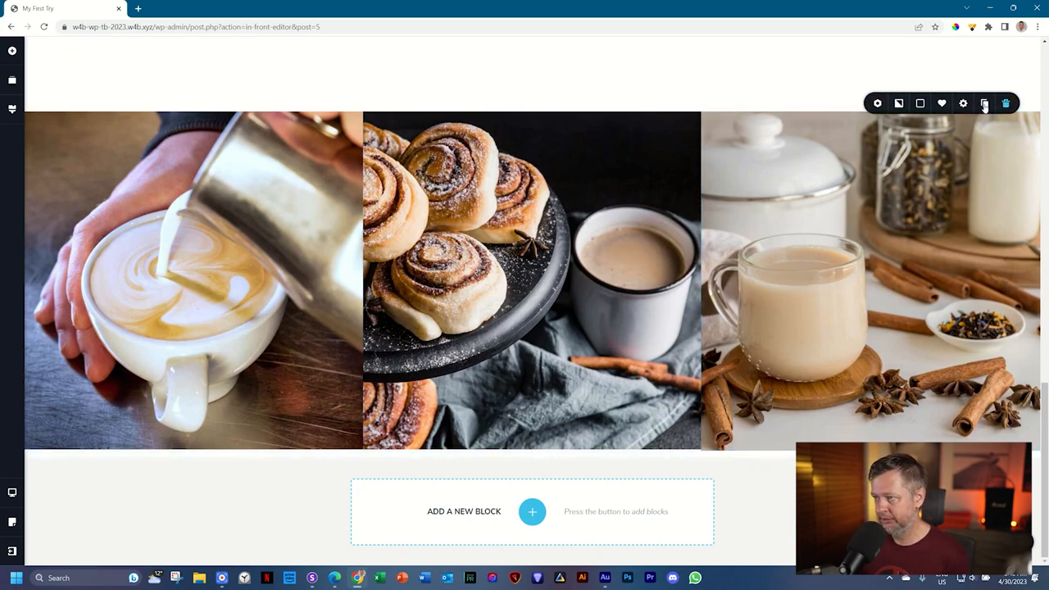
# Step: Bring up the gallery row's settings and its Styling options
pyautogui.click(964, 103)
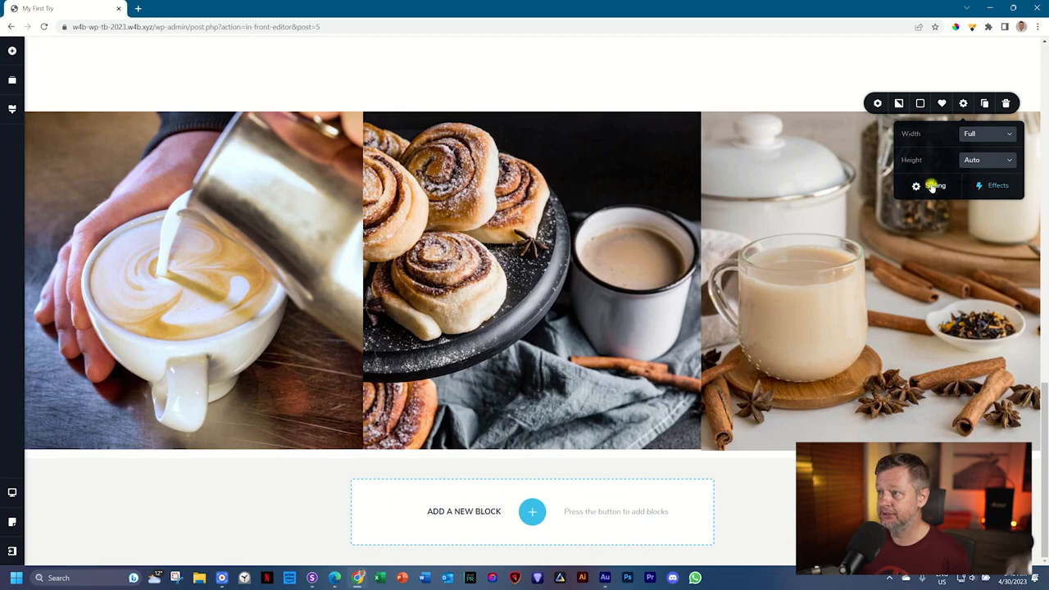
pyautogui.click(930, 185)
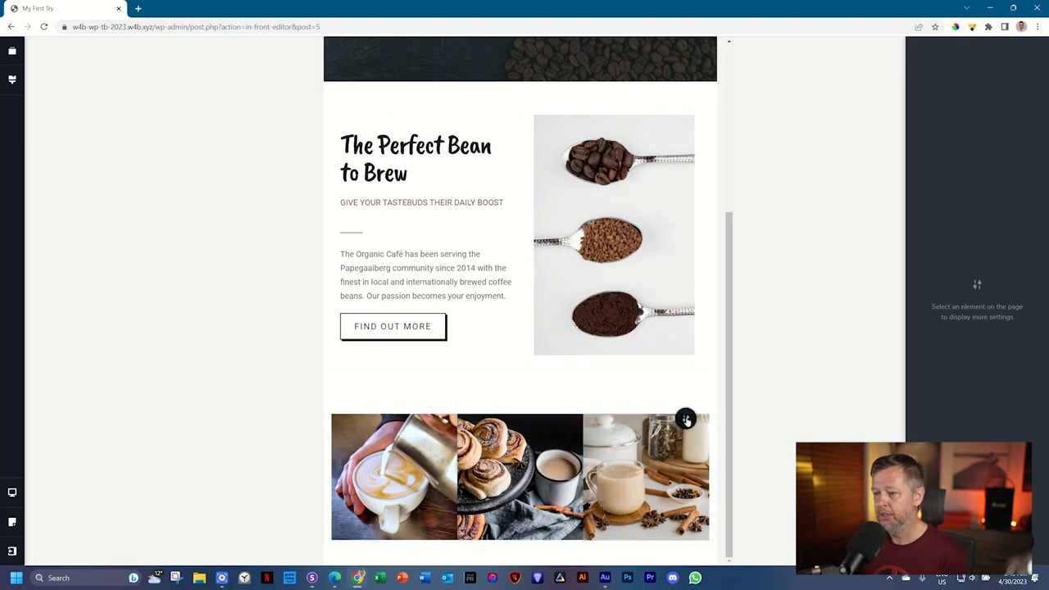
# Step: In the mobile layout, reduce the gallery block's Padding slider to 0 px
pyautogui.click(685, 419)
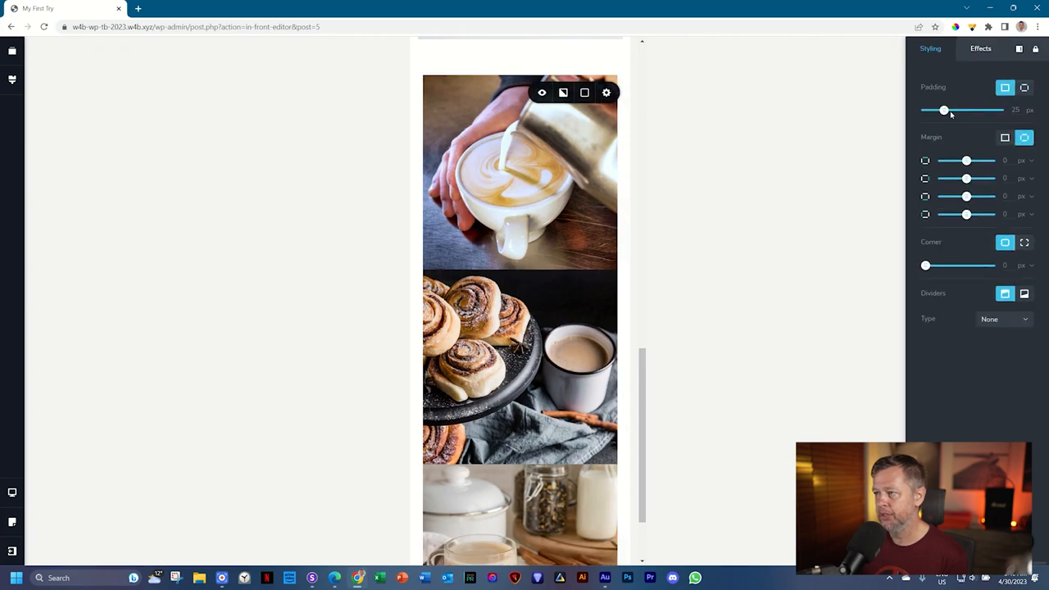
pyautogui.moveTo(944, 110); pyautogui.dragTo(924, 109)
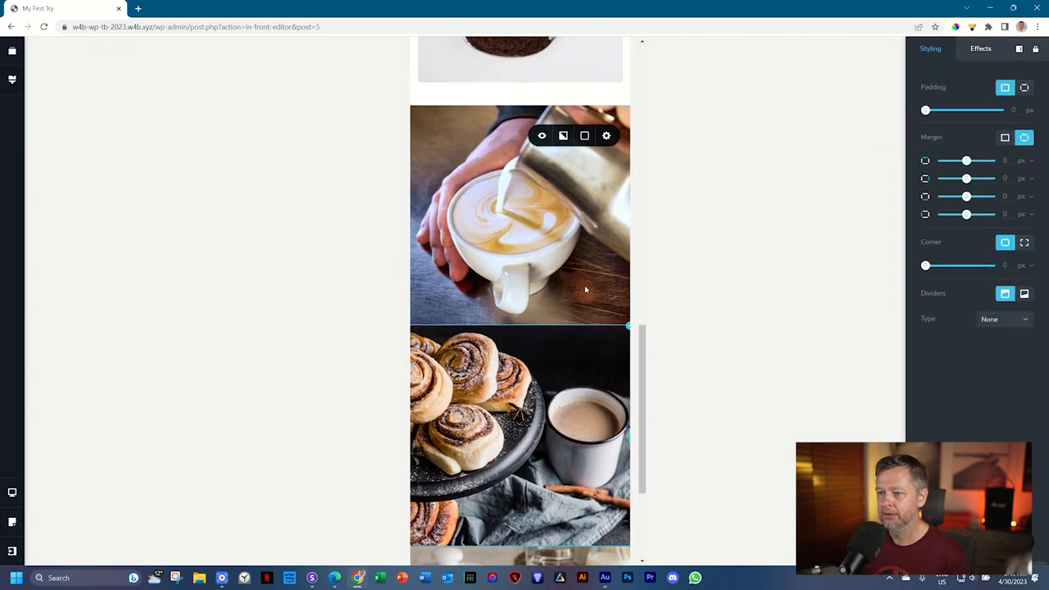
pyautogui.scroll(-3)
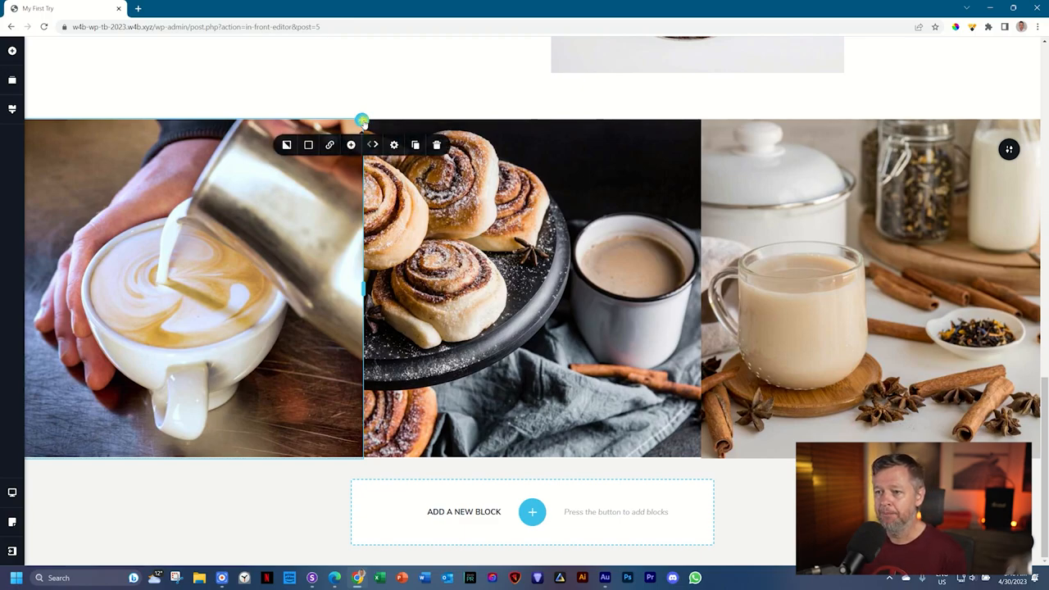
# Step: Give the latte column a Rotate entrance from Up Left and fine-tune its duration and delay
pyautogui.click(393, 144)
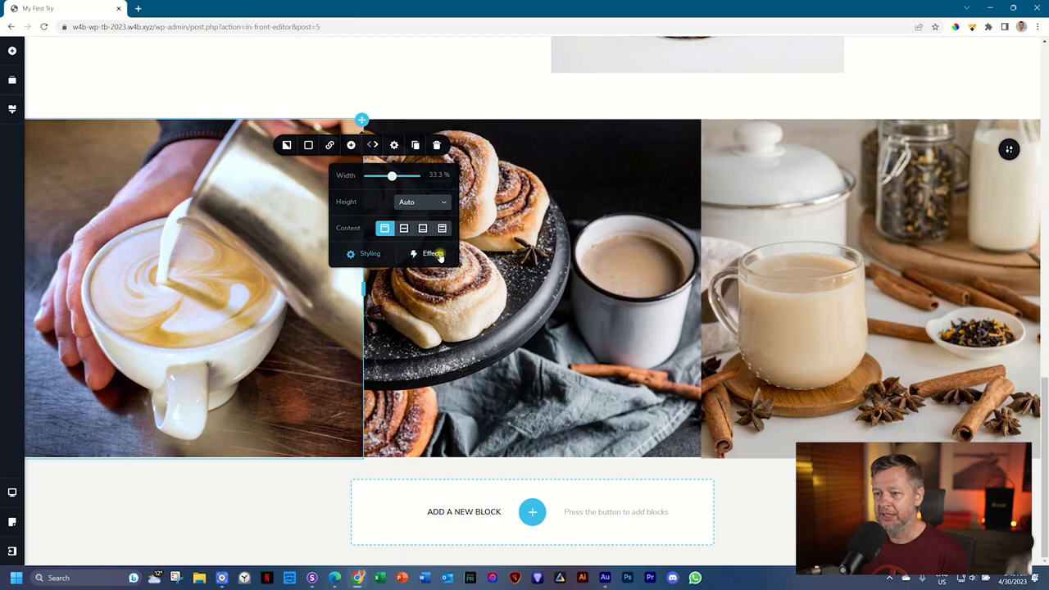
pyautogui.click(429, 252)
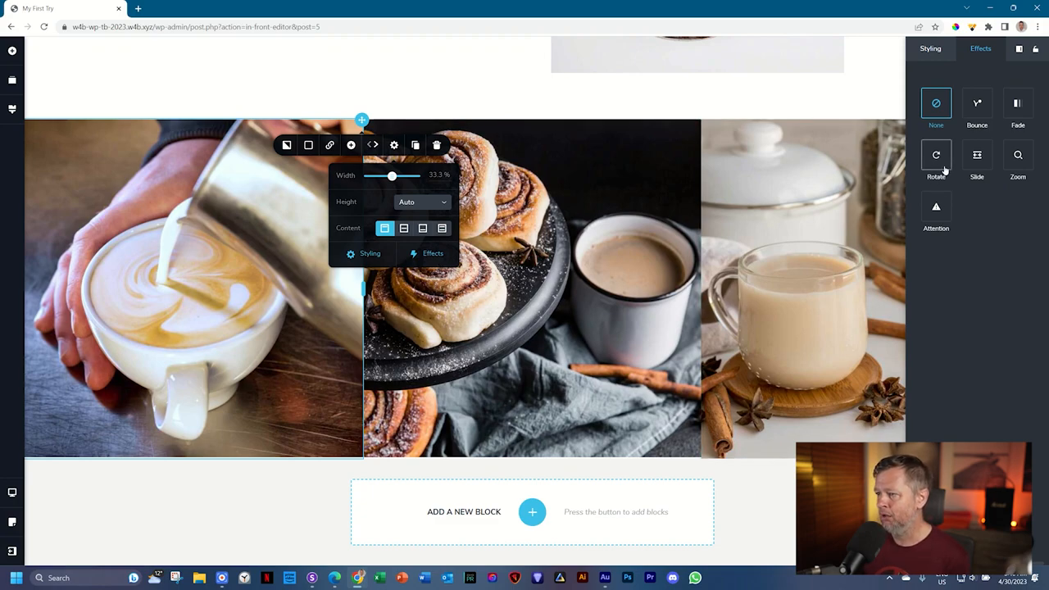
pyautogui.click(936, 156)
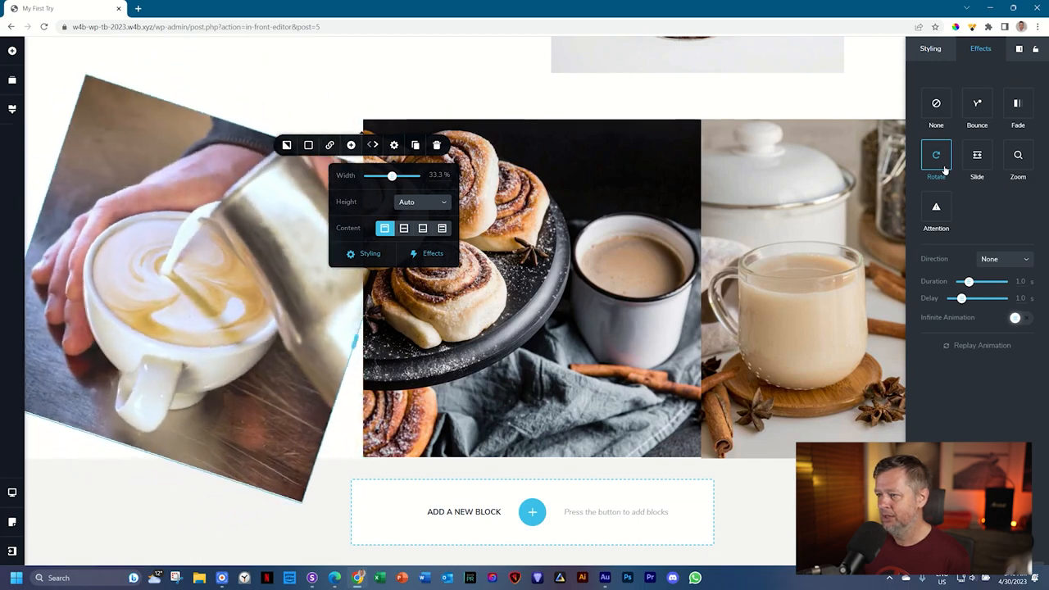
pyautogui.click(1006, 259)
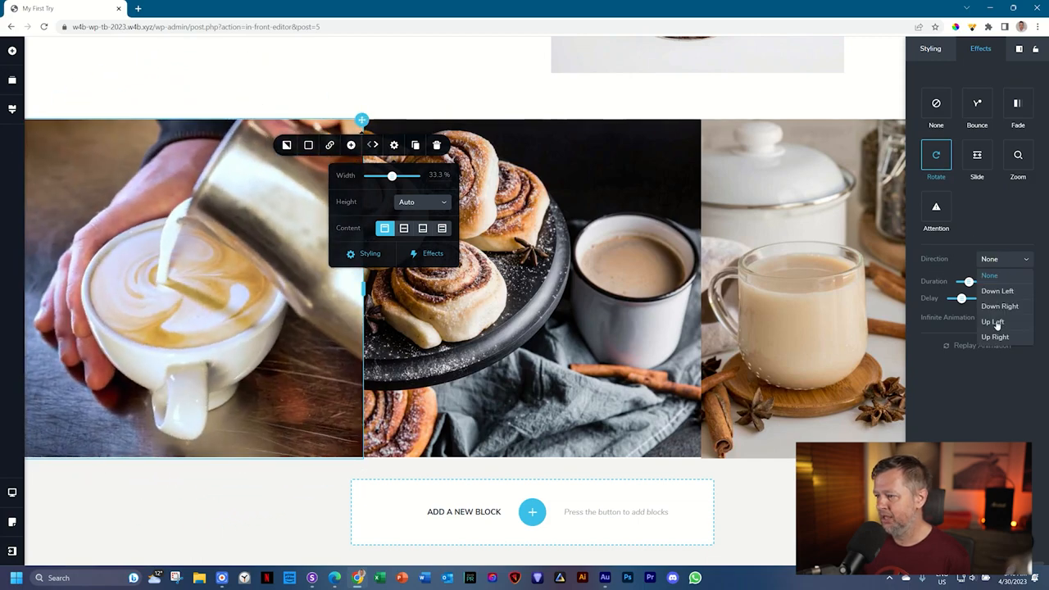
pyautogui.click(993, 321)
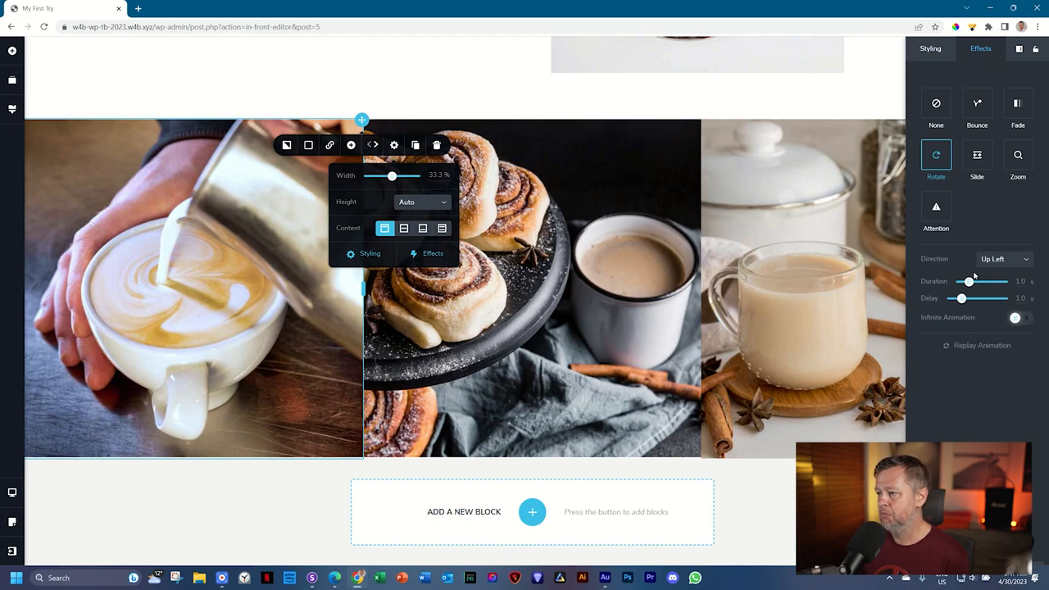
pyautogui.moveTo(968, 282); pyautogui.dragTo(973, 282)
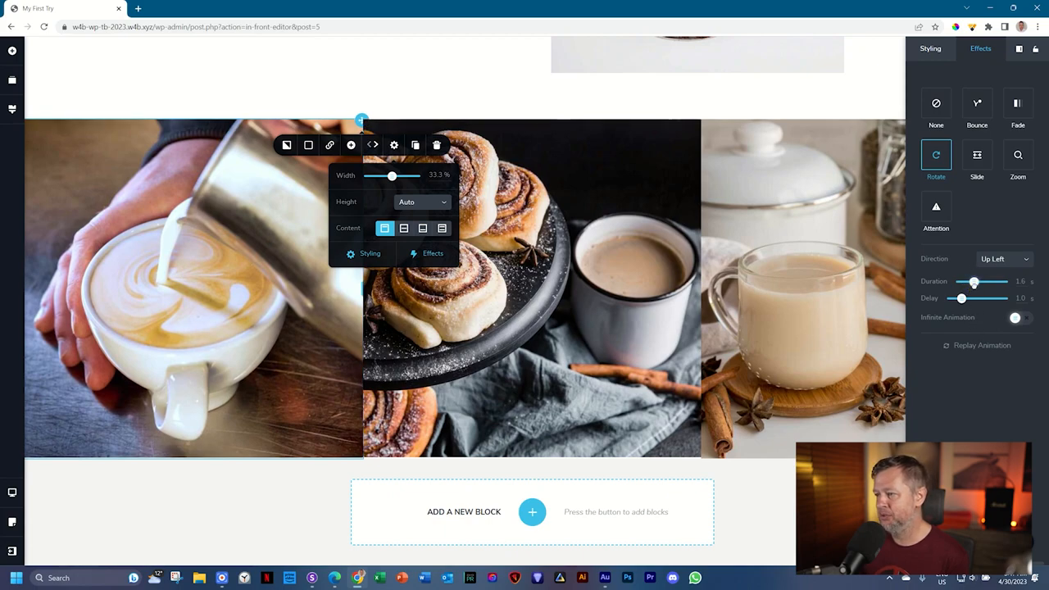
pyautogui.moveTo(974, 282); pyautogui.dragTo(980, 282)
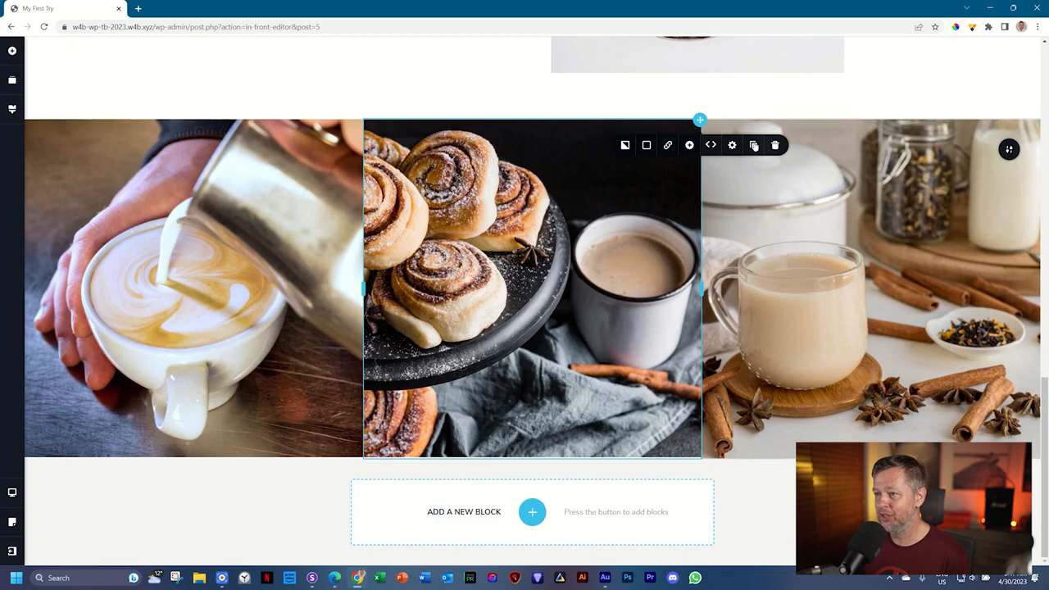
# Step: Give the cinnamon-roll column a Zoom entrance from the left with a short delay
pyautogui.click(731, 144)
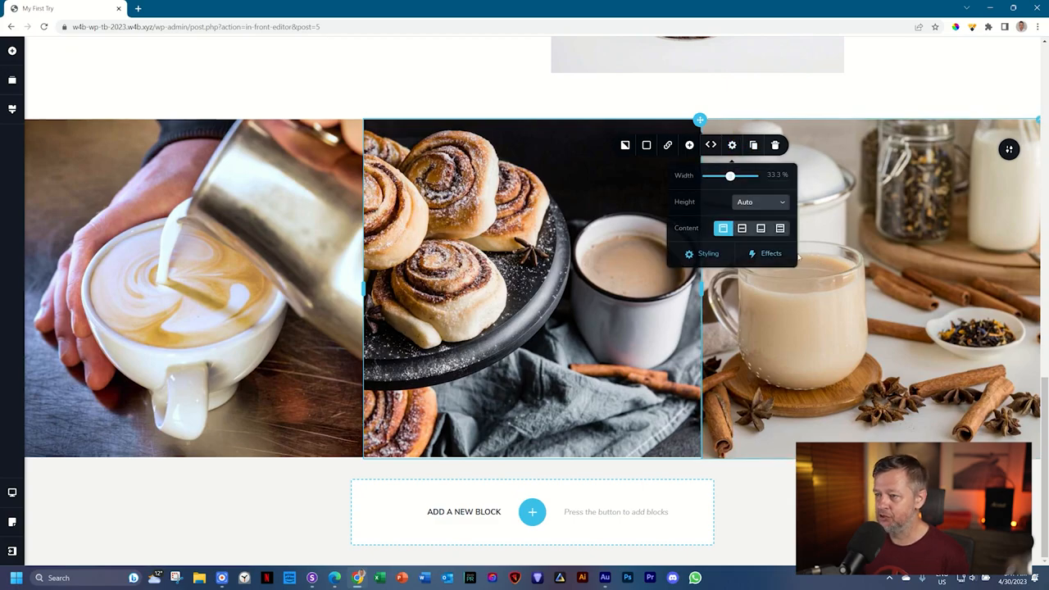
pyautogui.click(767, 253)
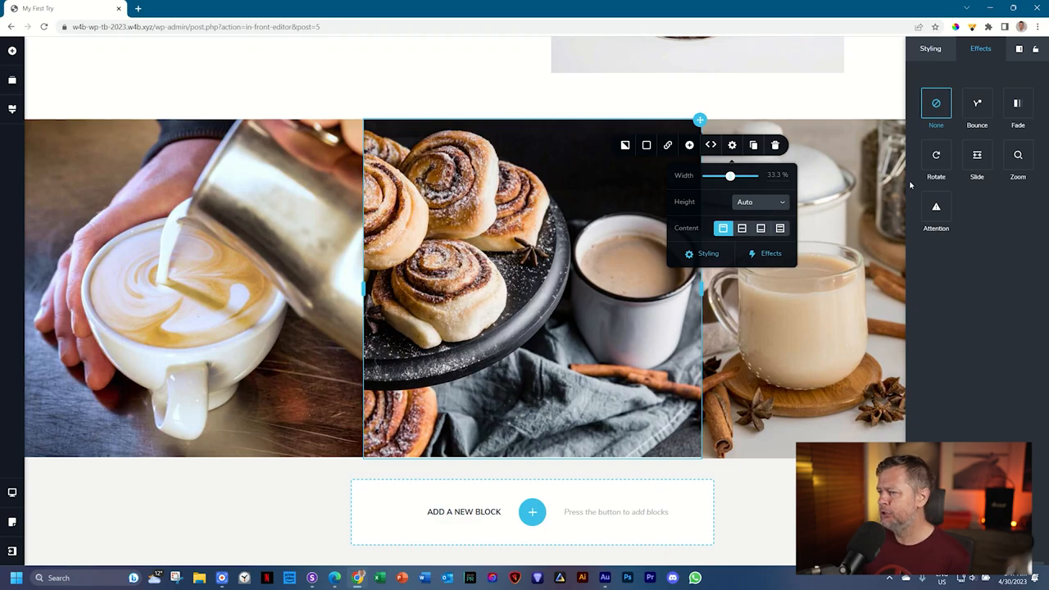
pyautogui.click(1016, 154)
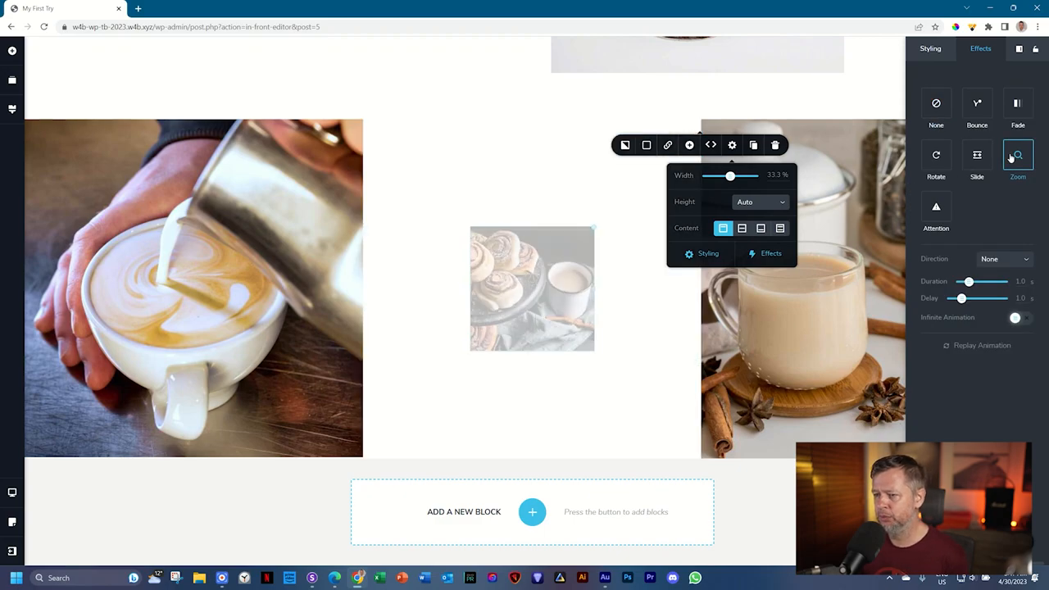
pyautogui.click(1002, 259)
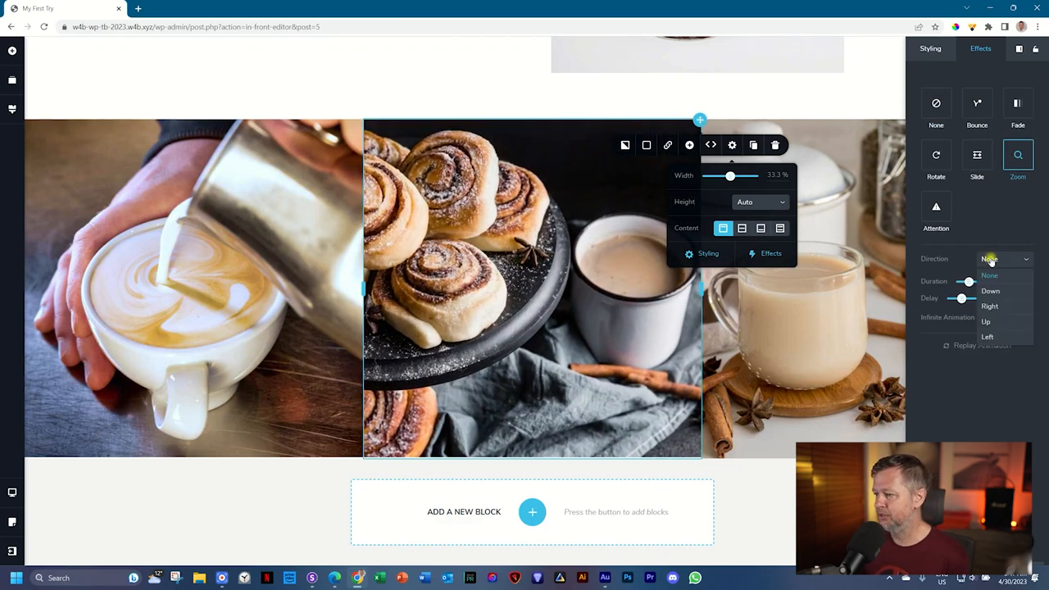
pyautogui.click(984, 322)
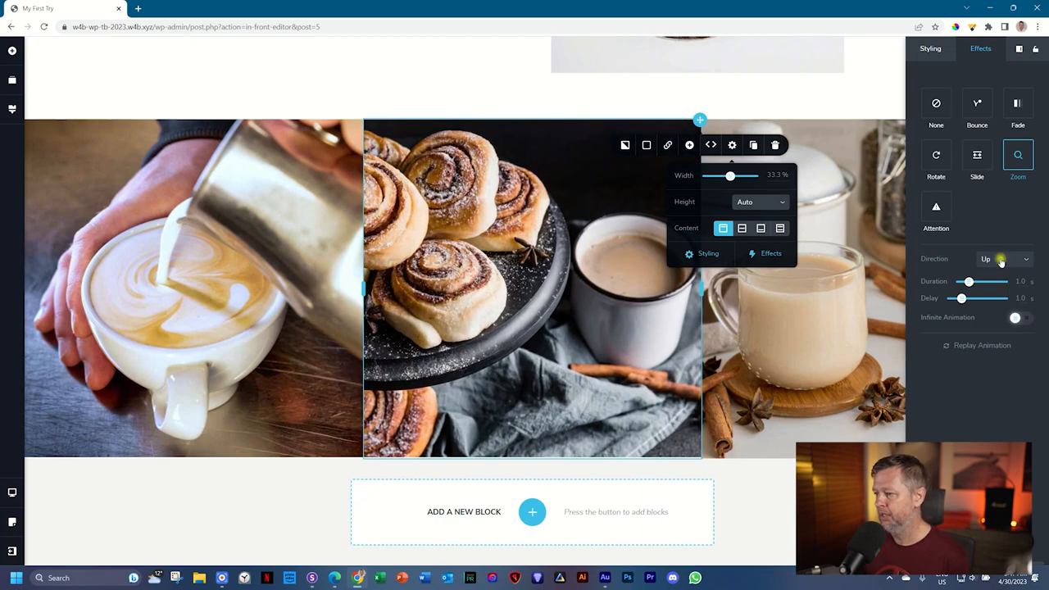
pyautogui.click(1008, 259)
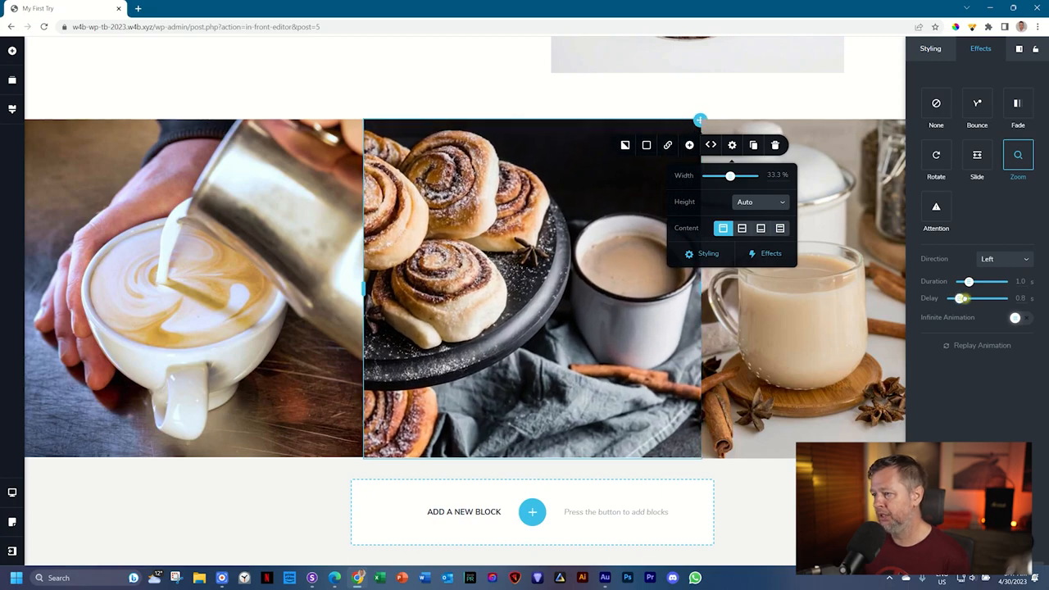
pyautogui.moveTo(964, 298); pyautogui.dragTo(975, 298)
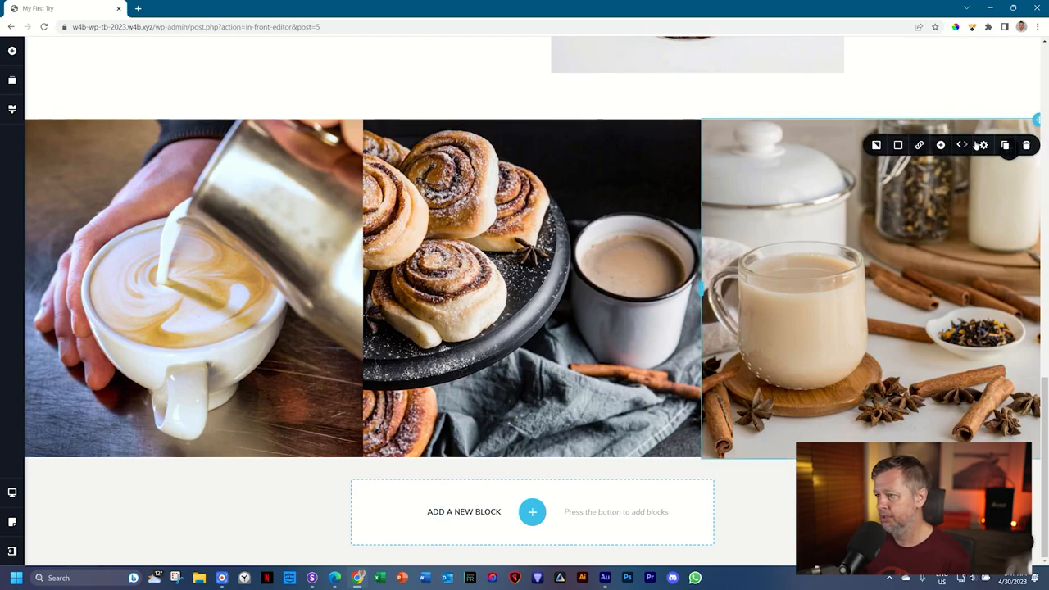
# Step: Give the chai tea column a Bounce entrance and show its direction choices
pyautogui.click(984, 144)
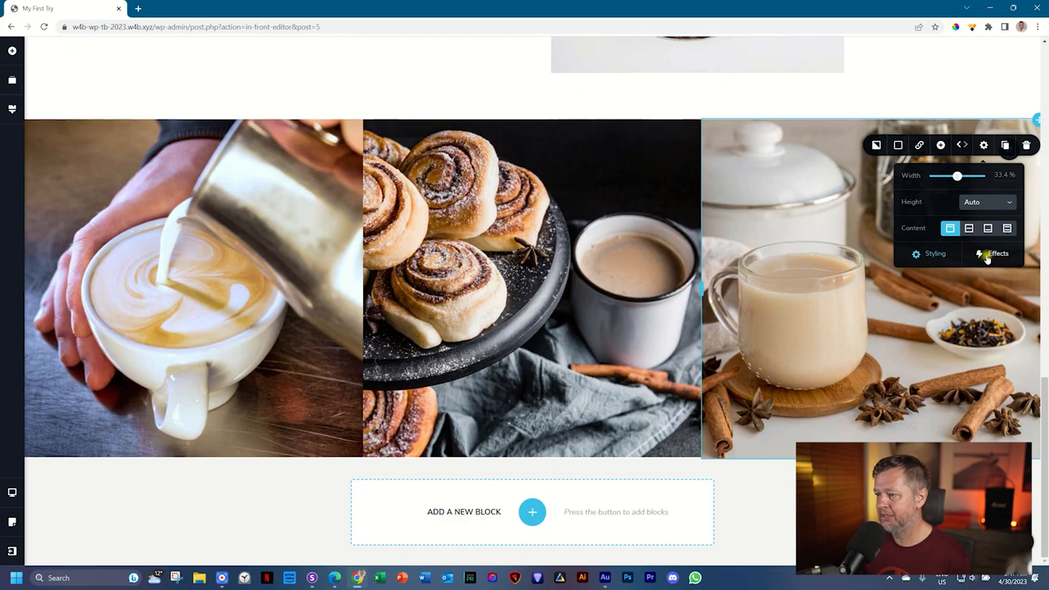
pyautogui.click(1000, 252)
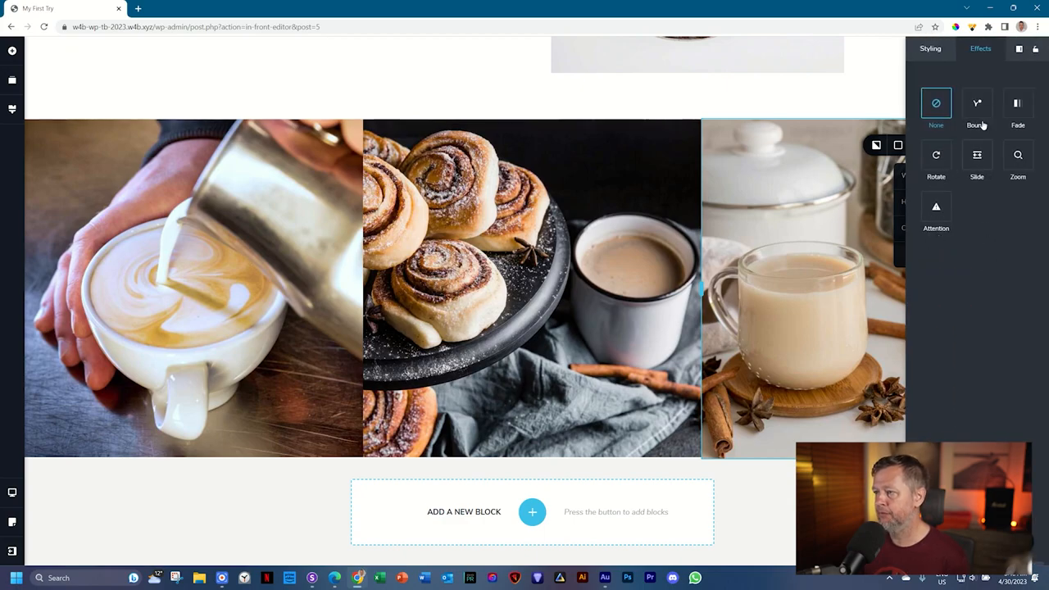
pyautogui.click(977, 104)
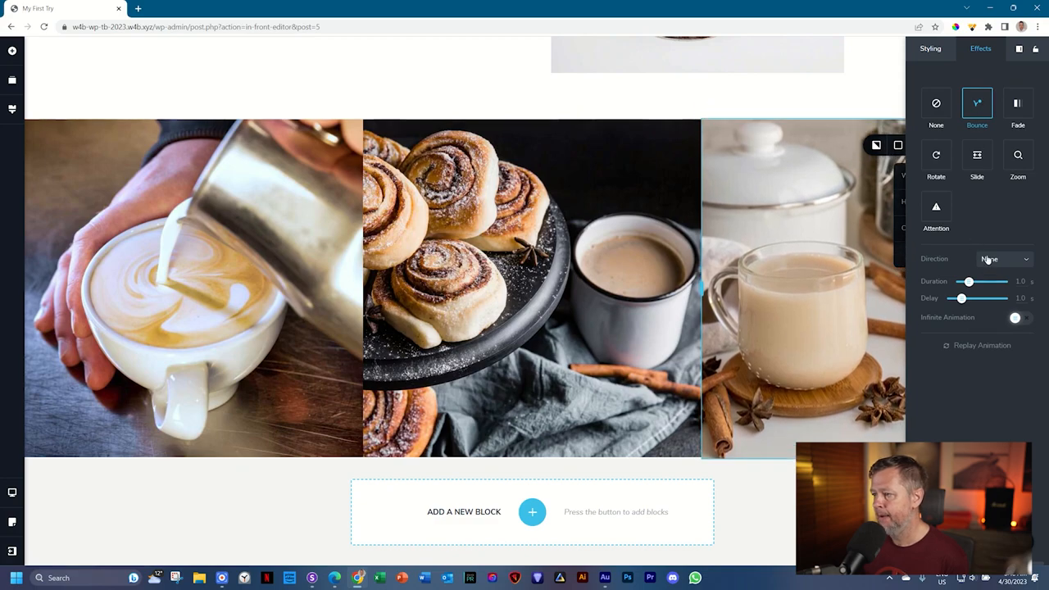
pyautogui.click(1002, 259)
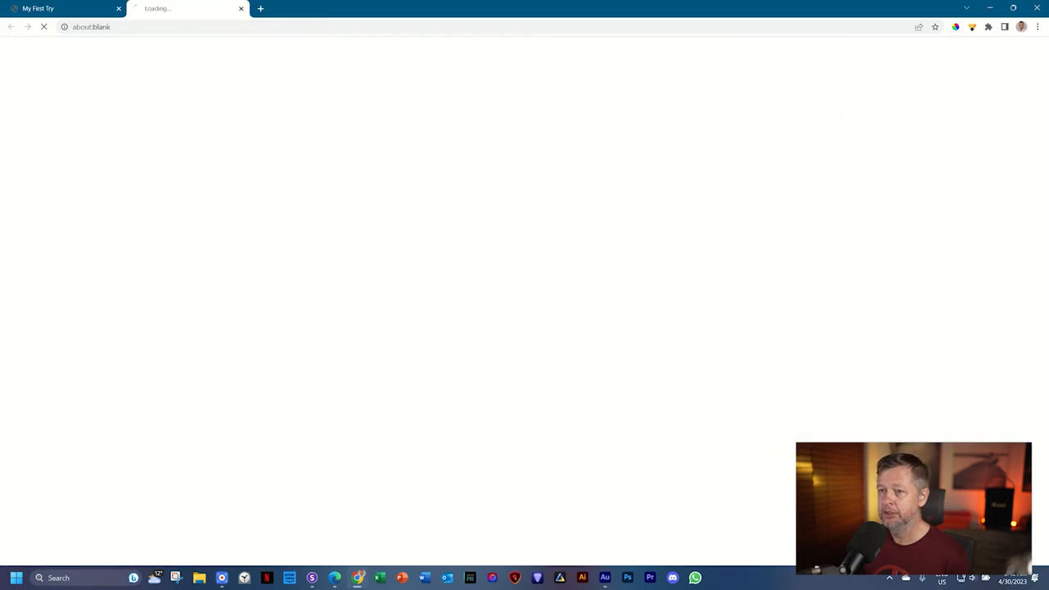
pyautogui.moveTo(731, 378)
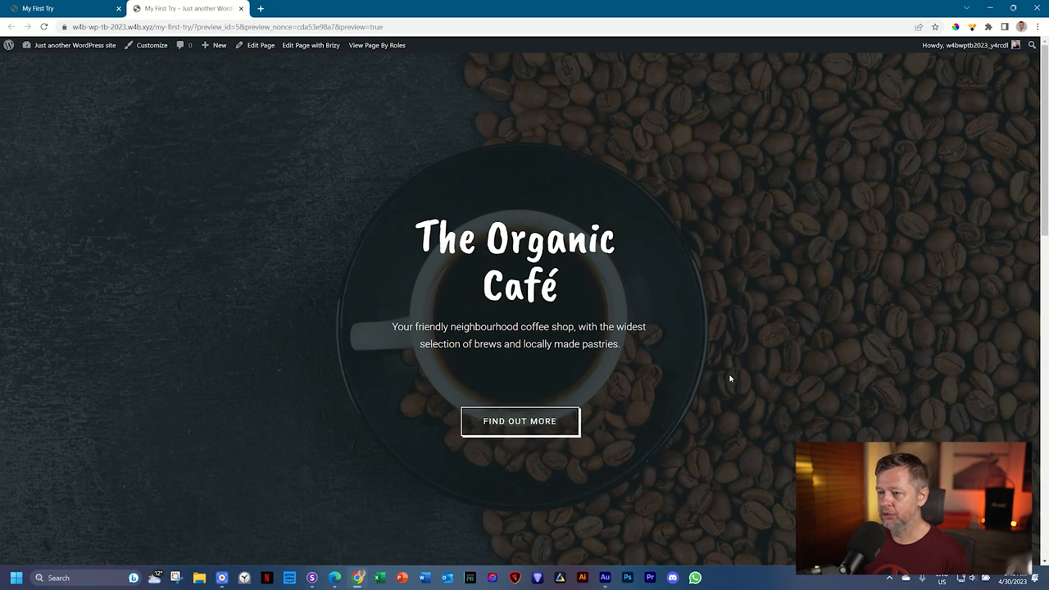
# Step: Scroll the live preview down to the full-width three-photo gallery row
pyautogui.scroll(-3)
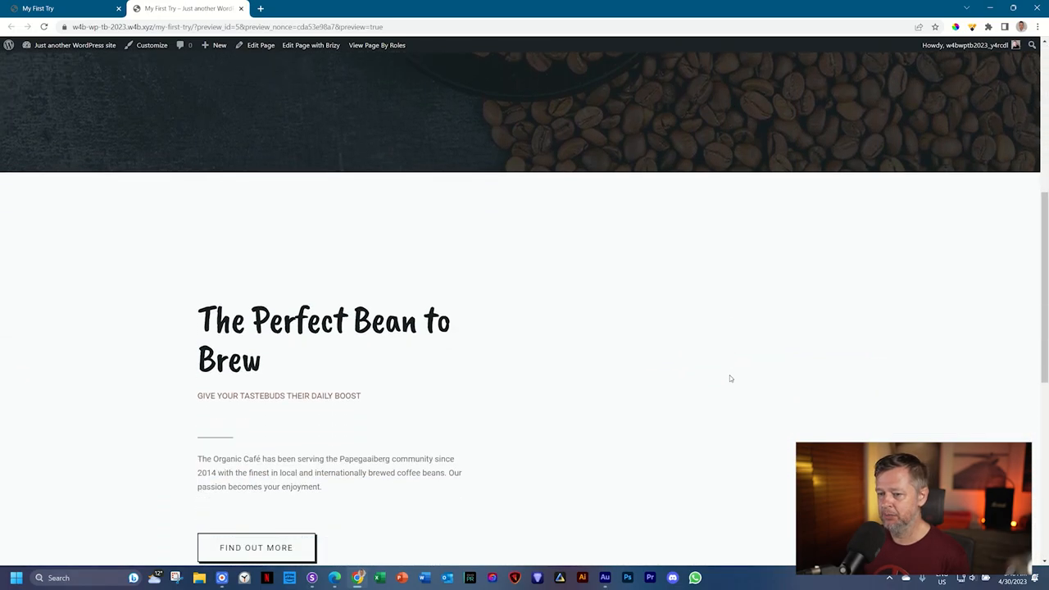
pyautogui.scroll(-3)
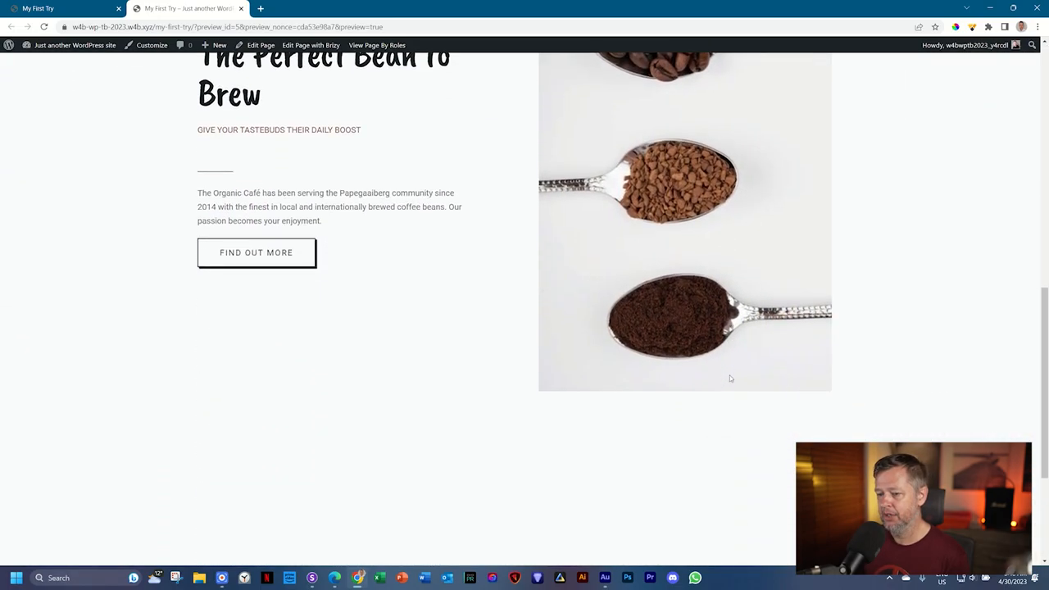
pyautogui.scroll(-3)
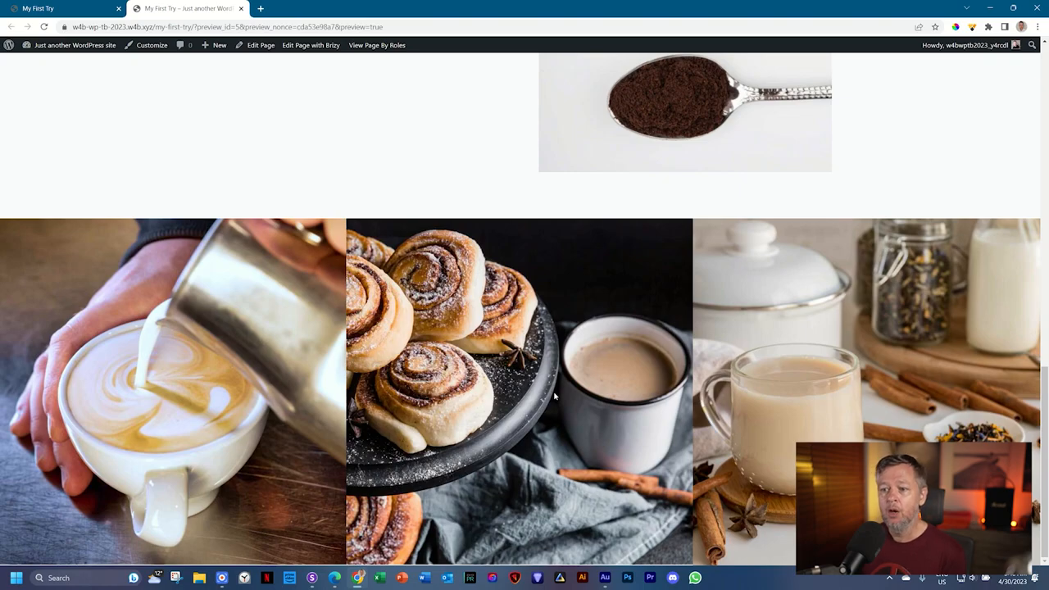
pyautogui.moveTo(85, 41)
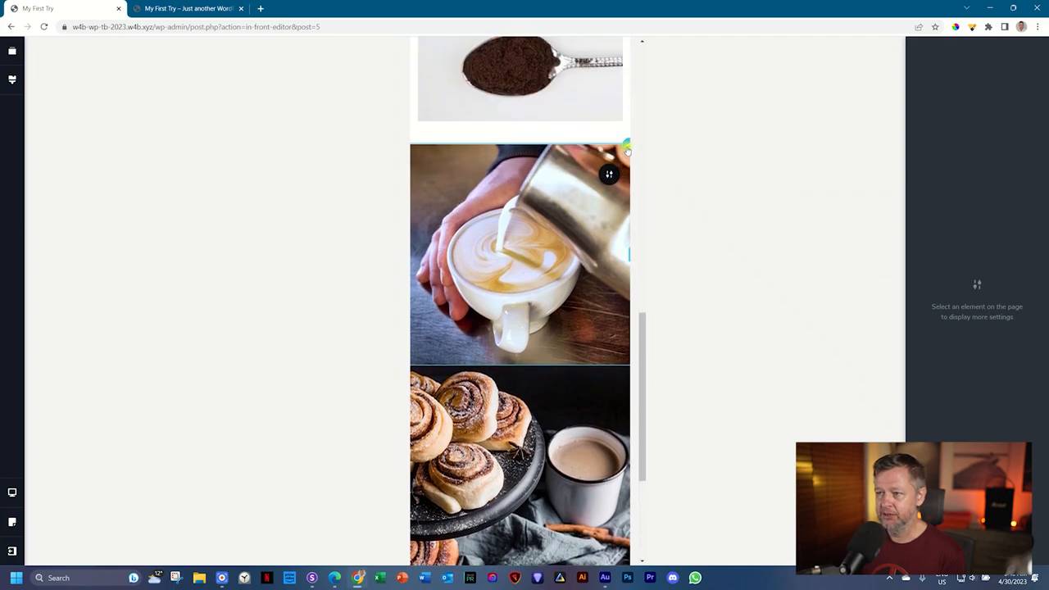
# Step: Set the latte column's mobile entrance animation to None, then select the cinnamon-roll column
pyautogui.click(518, 252)
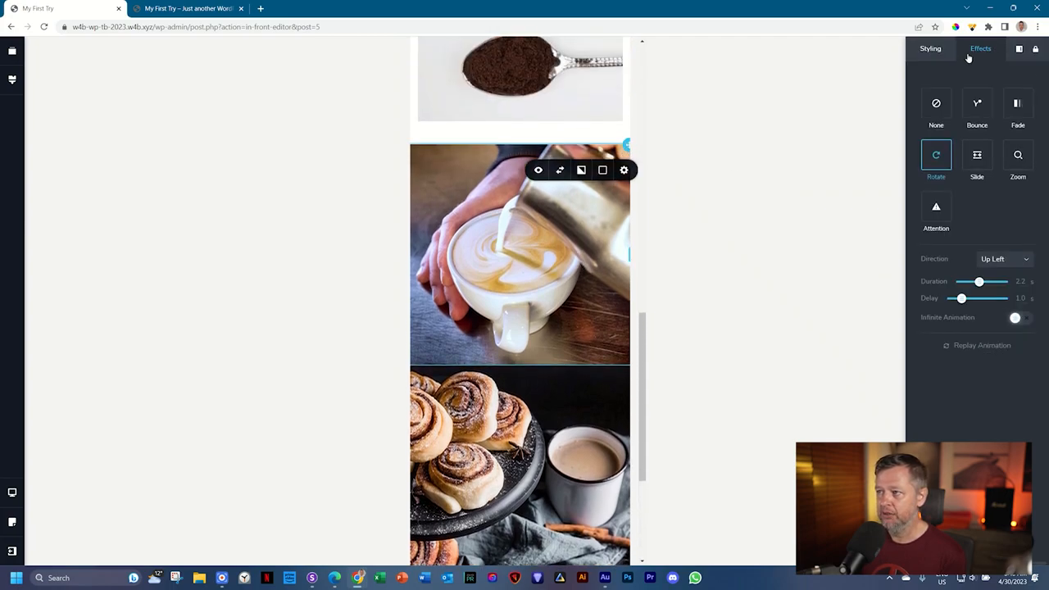
pyautogui.click(936, 106)
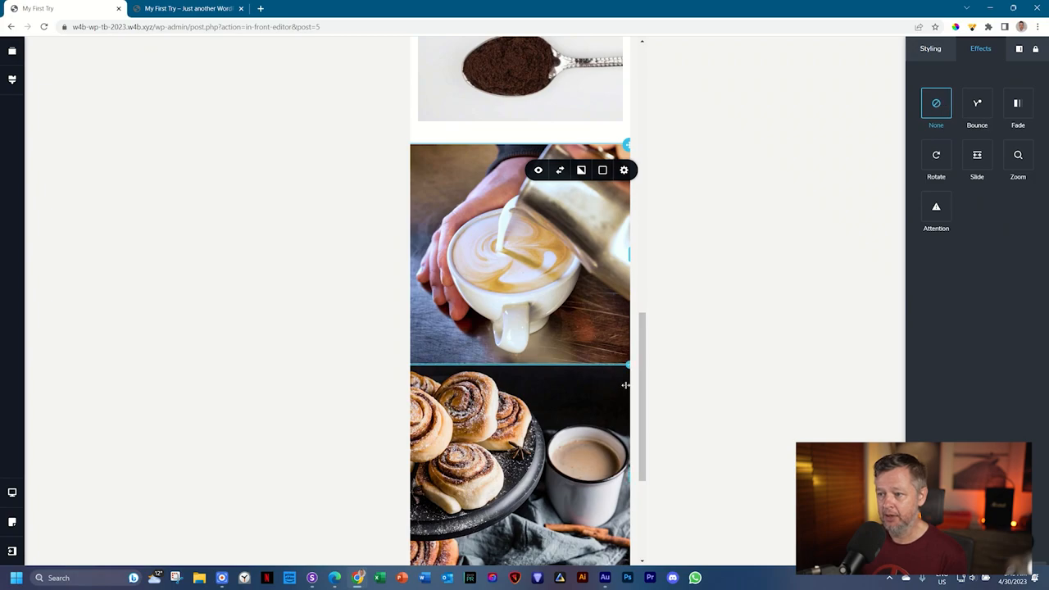
pyautogui.click(1016, 154)
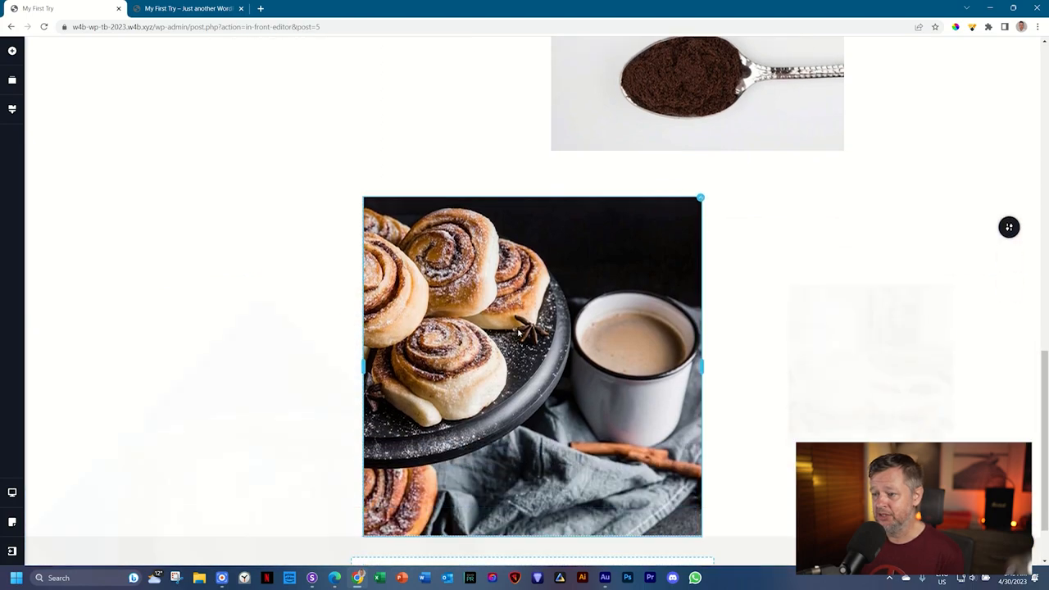
pyautogui.scroll(-3)
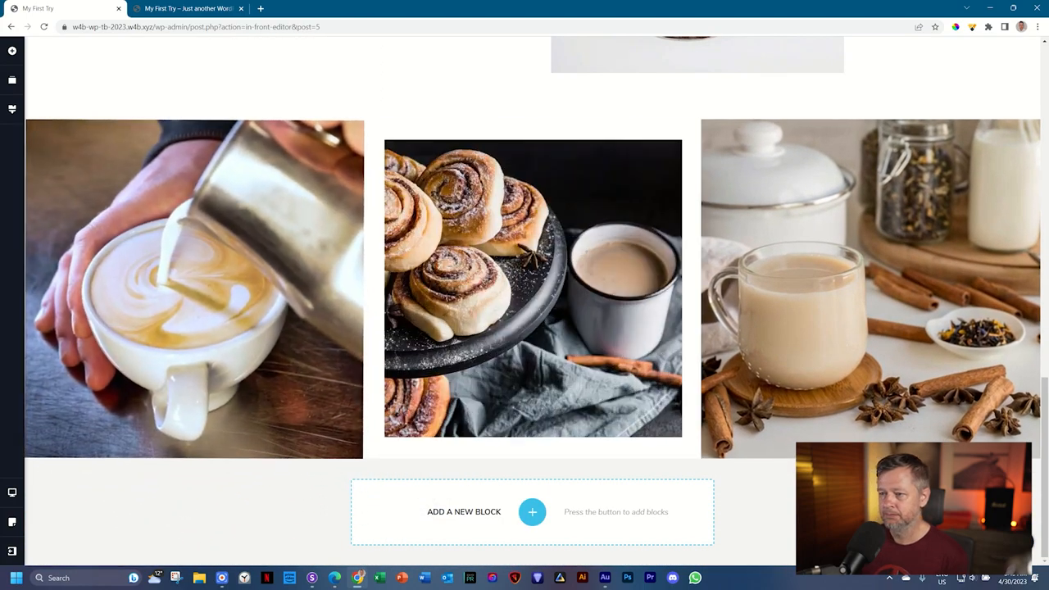